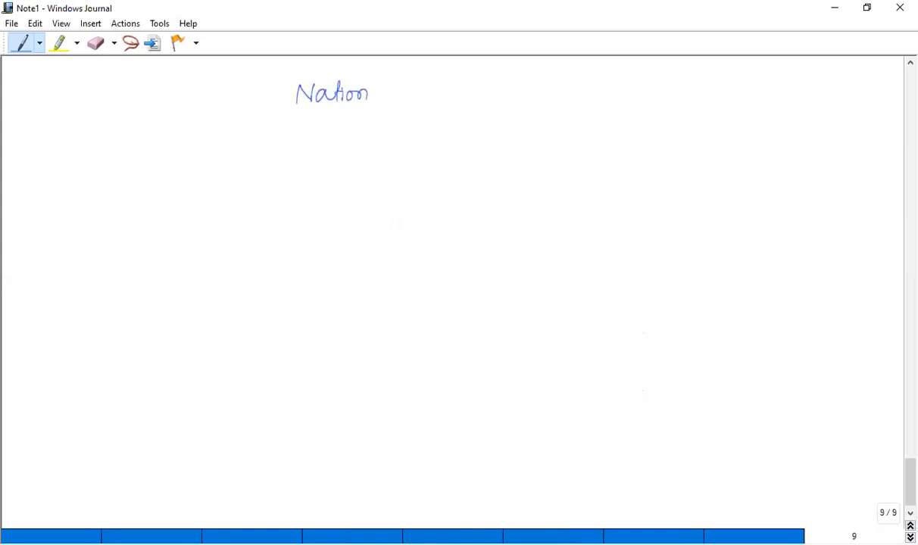
Write the heading 'National insurance Contribution' at the top and underline it
{"action": "left_click_drag", "start_coordinate": [371, 93], "coordinate": [435, 93]}
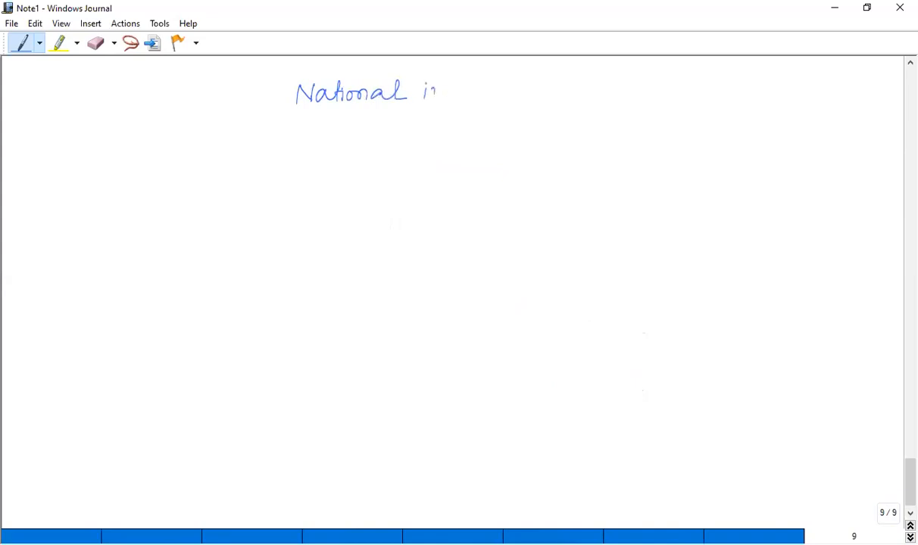
{"action": "left_click_drag", "start_coordinate": [435, 90], "coordinate": [511, 91]}
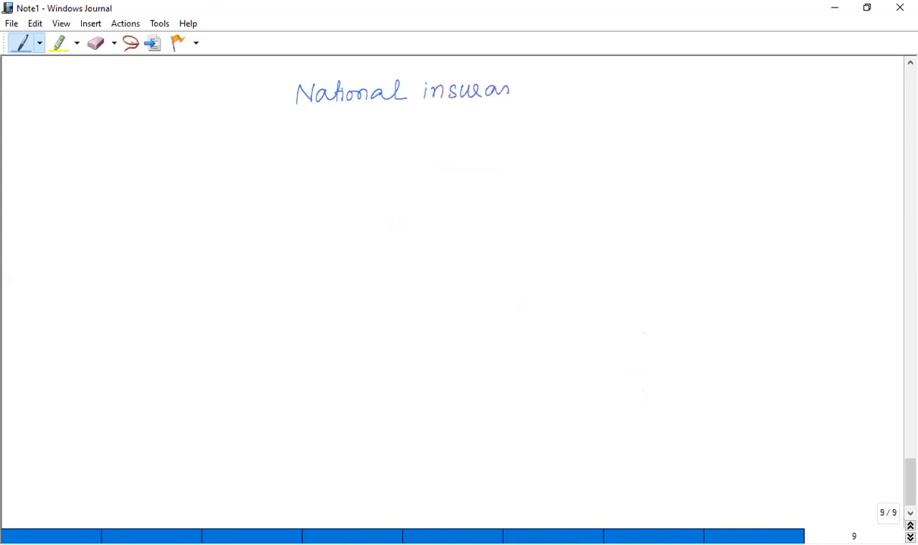
{"action": "left_click_drag", "start_coordinate": [519, 90], "coordinate": [598, 91]}
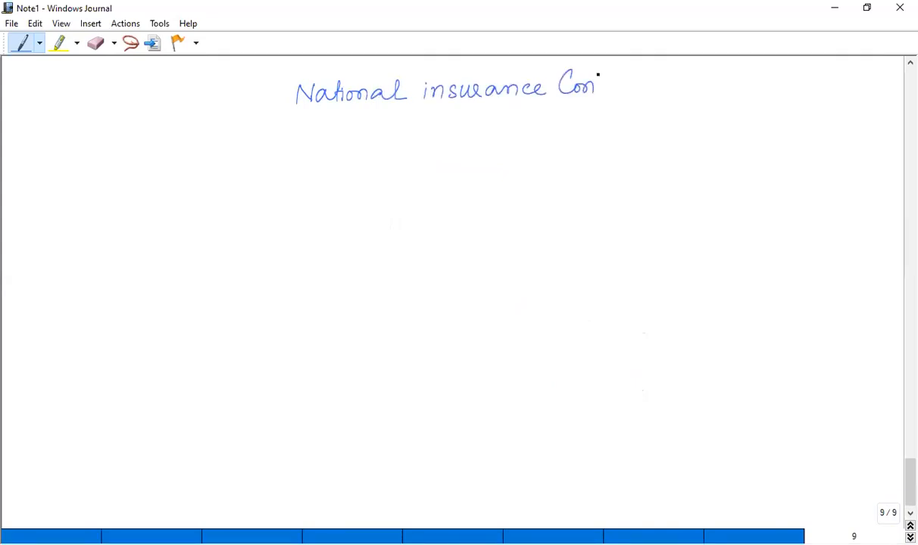
{"action": "left_click_drag", "start_coordinate": [598, 87], "coordinate": [662, 87]}
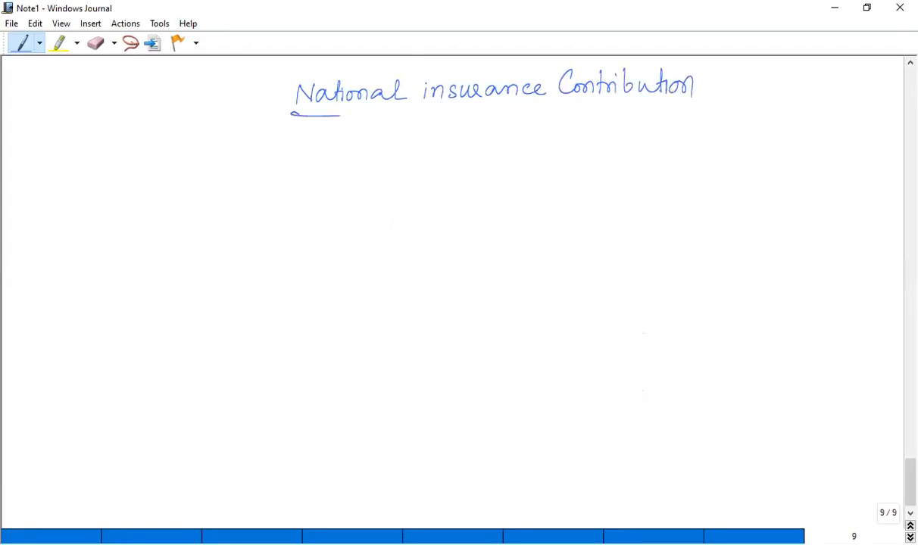
{"action": "left_click_drag", "start_coordinate": [294, 113], "coordinate": [702, 117]}
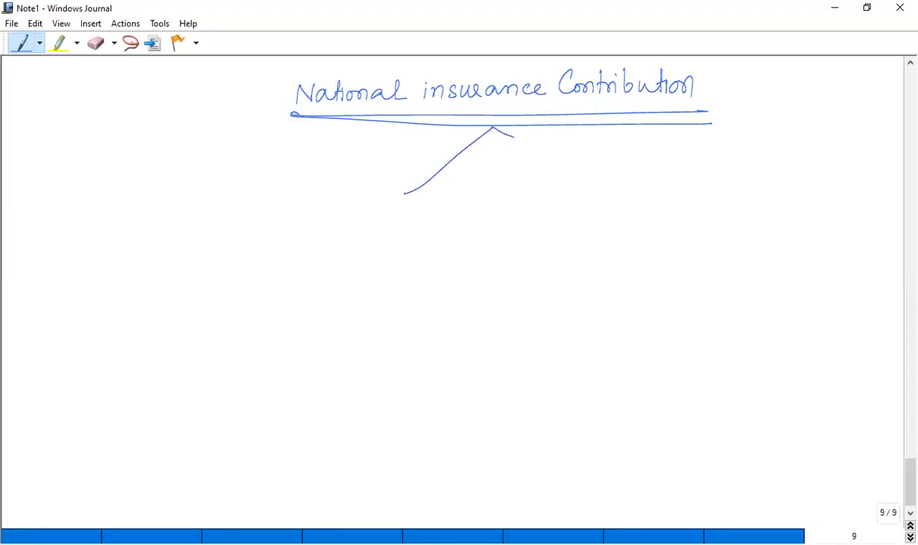
Draw the right branch, label the left one 'Employment' and the right one 'Trading income'
{"action": "left_click_drag", "start_coordinate": [492, 132], "coordinate": [613, 189]}
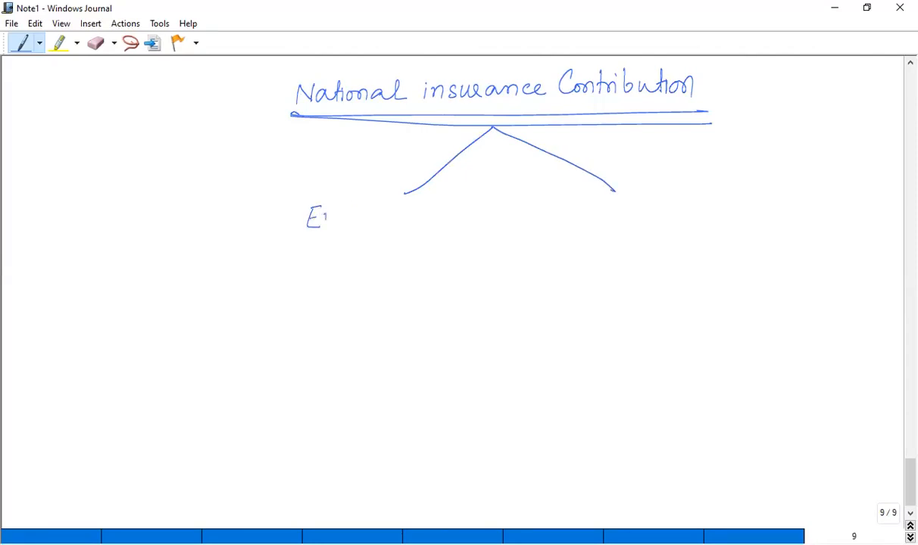
{"action": "left_click_drag", "start_coordinate": [318, 216], "coordinate": [390, 215]}
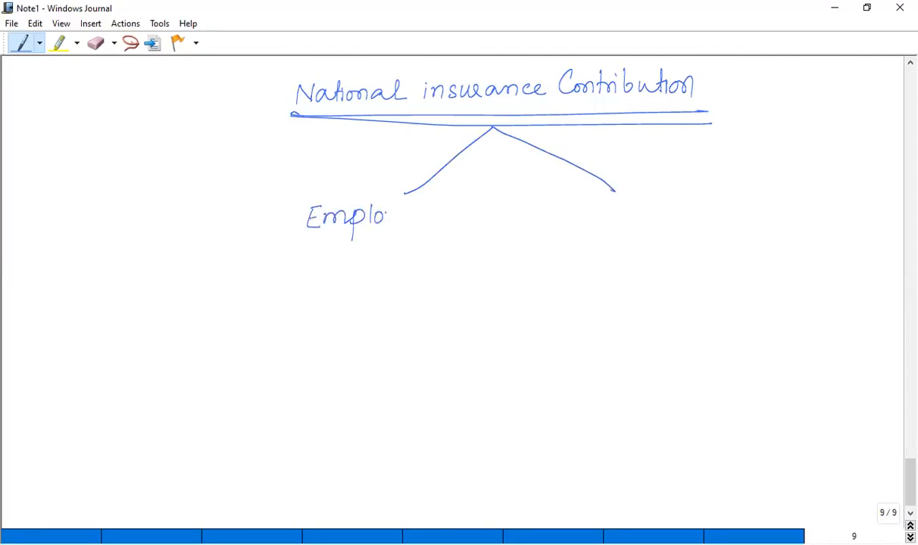
{"action": "left_click_drag", "start_coordinate": [390, 216], "coordinate": [454, 220]}
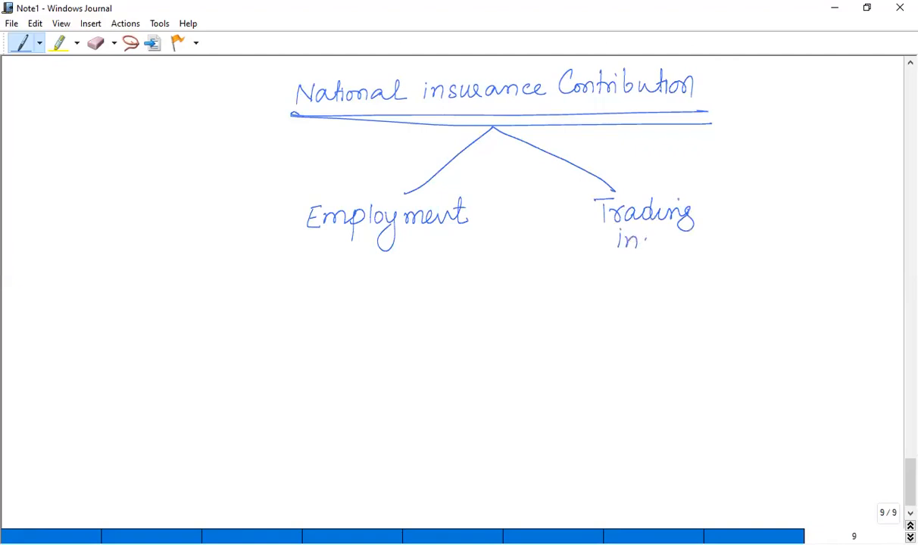
{"action": "left_click_drag", "start_coordinate": [621, 242], "coordinate": [708, 246]}
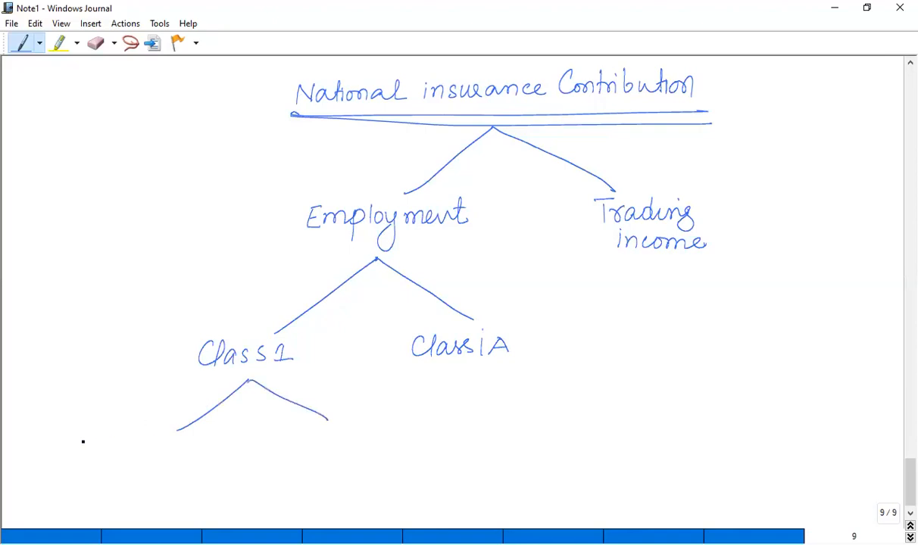
Label sub-branches 'Class 1 employee' and 'Class 1 by employer', and begin 'Class 2' under Trading income
{"action": "left_click_drag", "start_coordinate": [66, 454], "coordinate": [121, 451]}
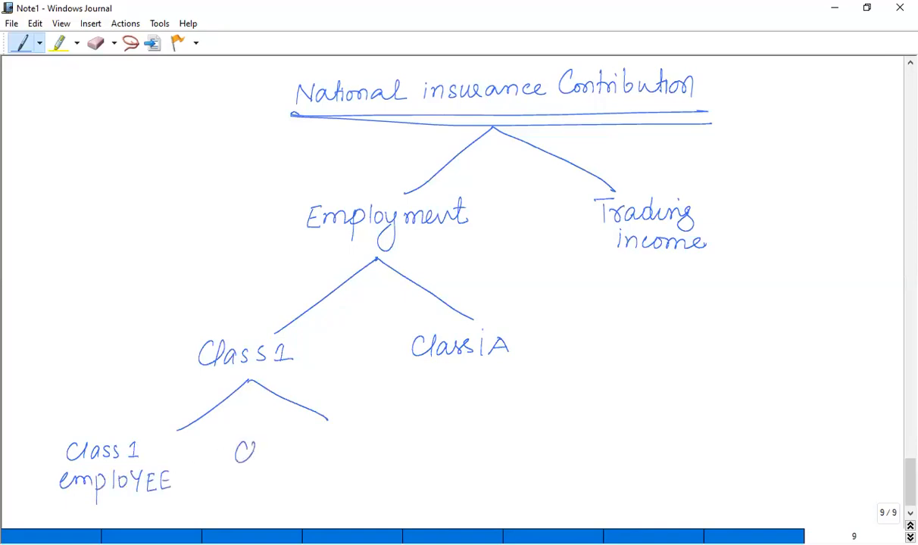
{"action": "type", "text": "Class 1"}
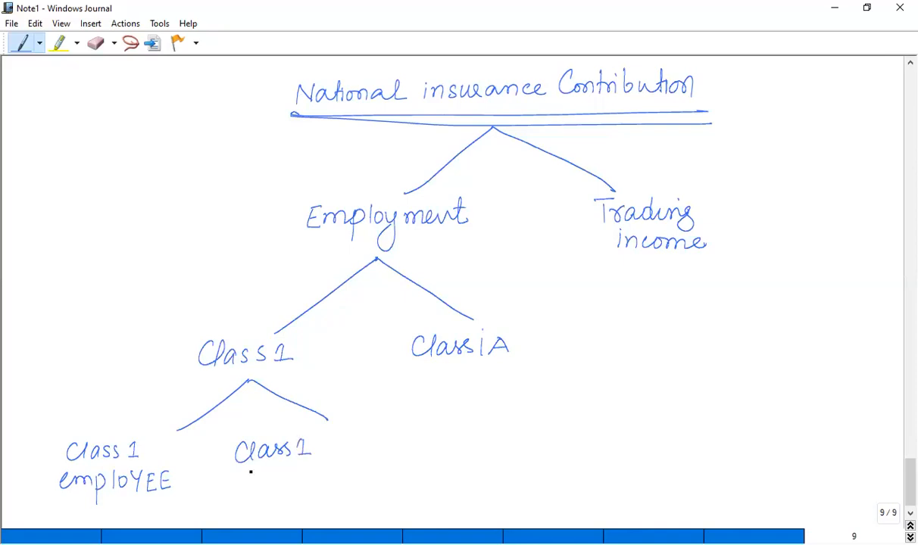
{"action": "left_click_drag", "start_coordinate": [235, 477], "coordinate": [295, 492]}
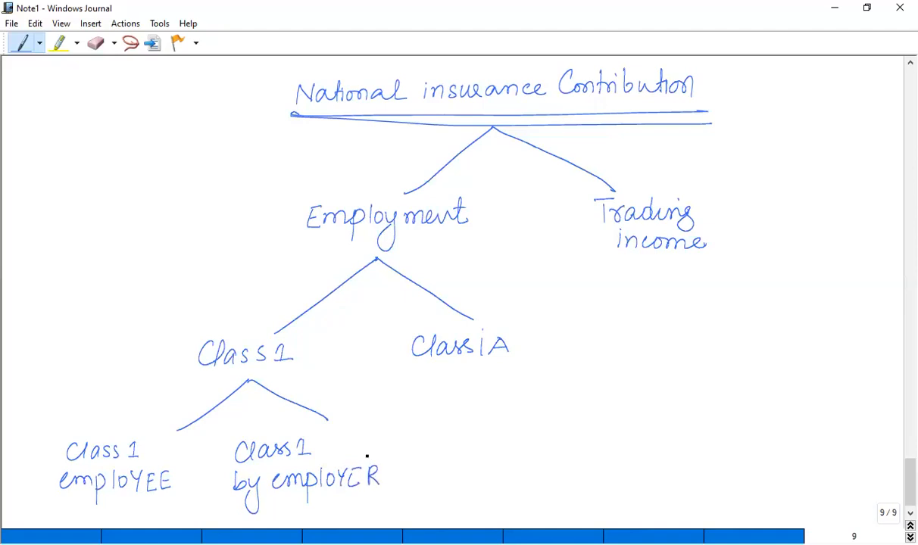
{"action": "left_click_drag", "start_coordinate": [670, 322], "coordinate": [822, 317]}
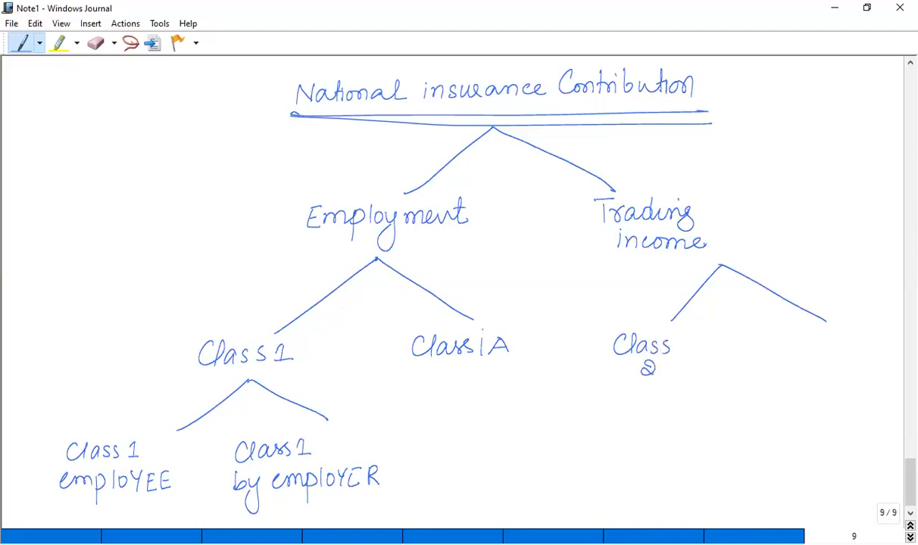
{"action": "type", "text": "Class"}
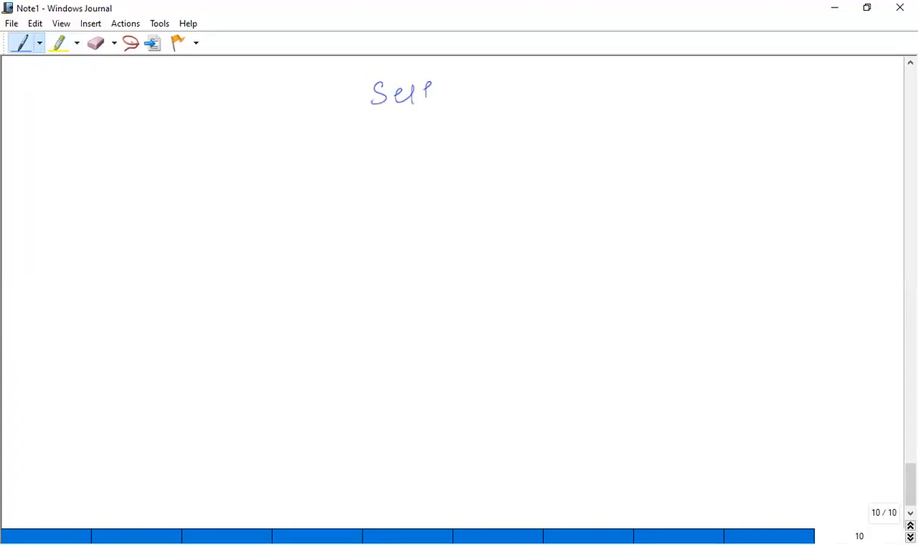
Write and double-underline 'Self employment', then the underlined first point 'Class 2 NIC'
{"action": "left_click_drag", "start_coordinate": [435, 95], "coordinate": [491, 98]}
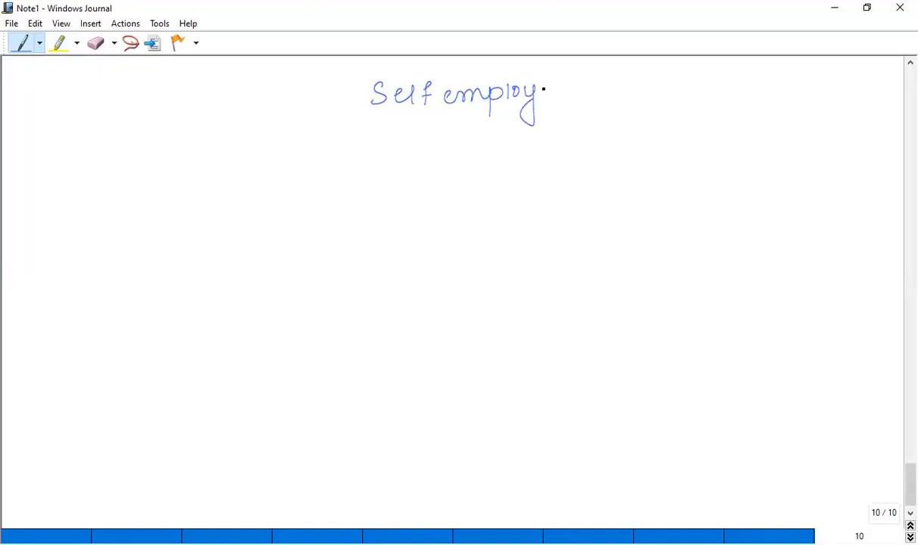
{"action": "left_click_drag", "start_coordinate": [542, 91], "coordinate": [609, 90]}
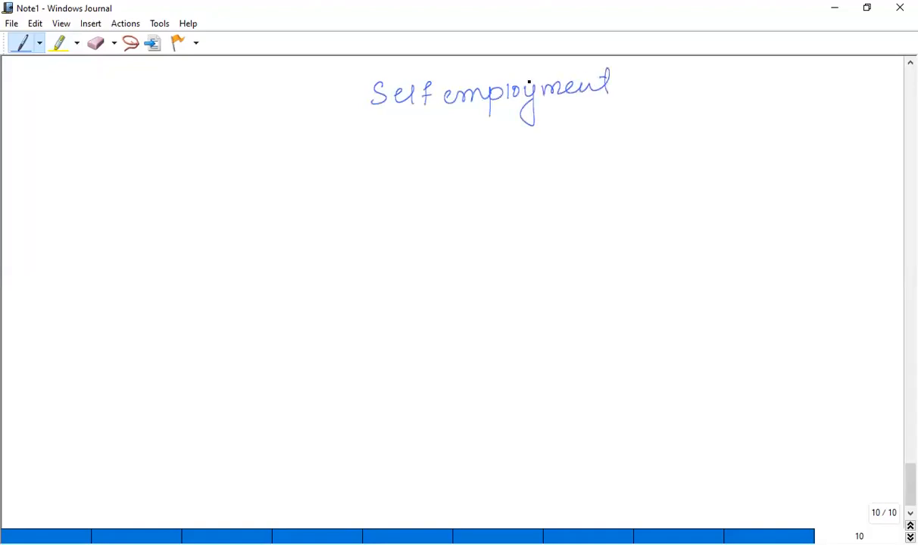
{"action": "left_click_drag", "start_coordinate": [353, 116], "coordinate": [631, 113]}
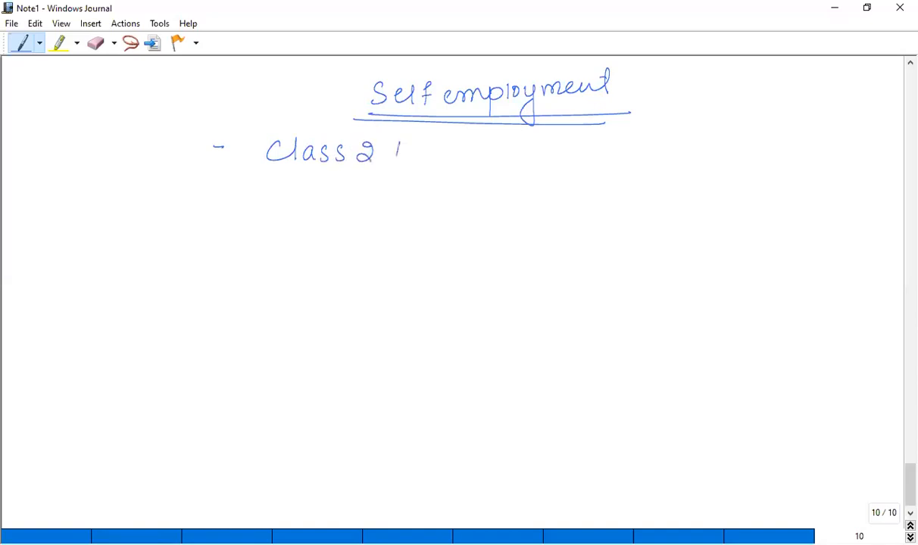
{"action": "left_click_drag", "start_coordinate": [394, 151], "coordinate": [475, 151]}
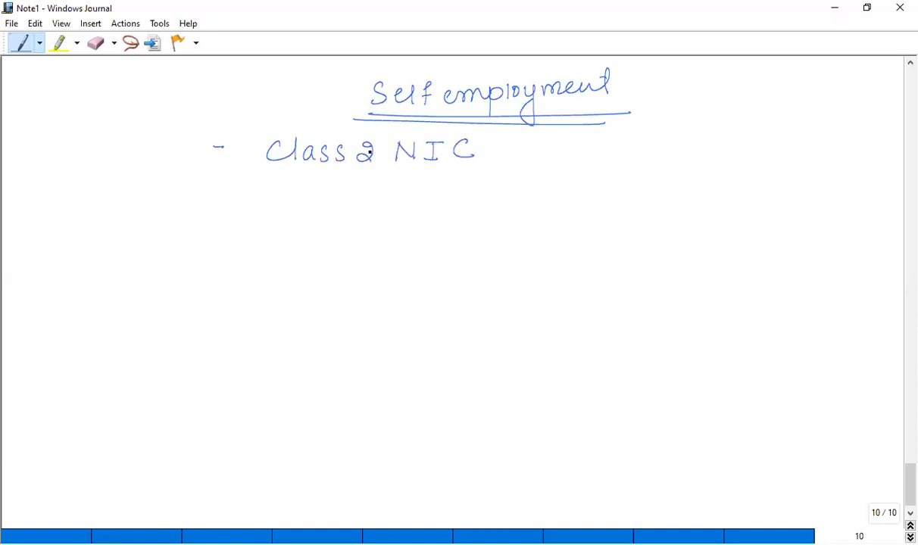
{"action": "left_click_drag", "start_coordinate": [254, 181], "coordinate": [495, 188]}
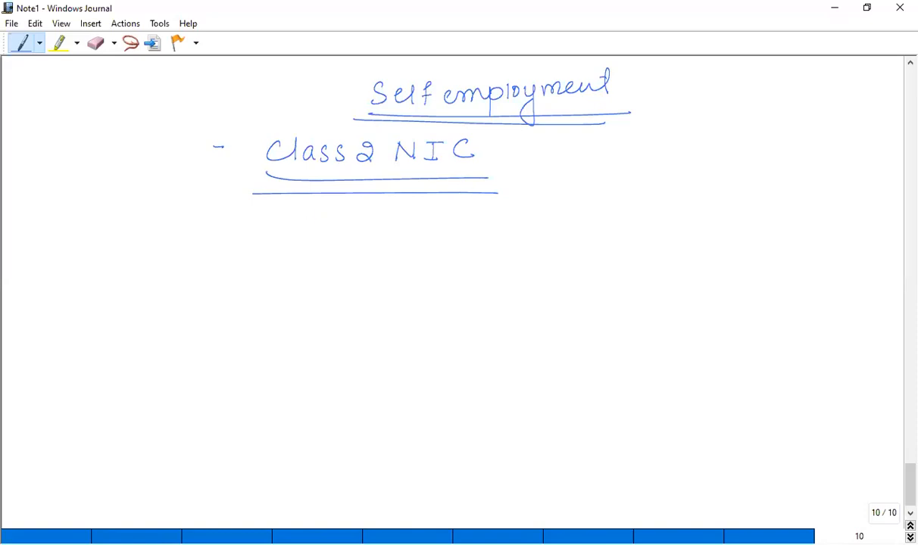
Write the first Class 2 condition 'is aged 16 or over'
{"action": "left_click_drag", "start_coordinate": [311, 220], "coordinate": [378, 212]}
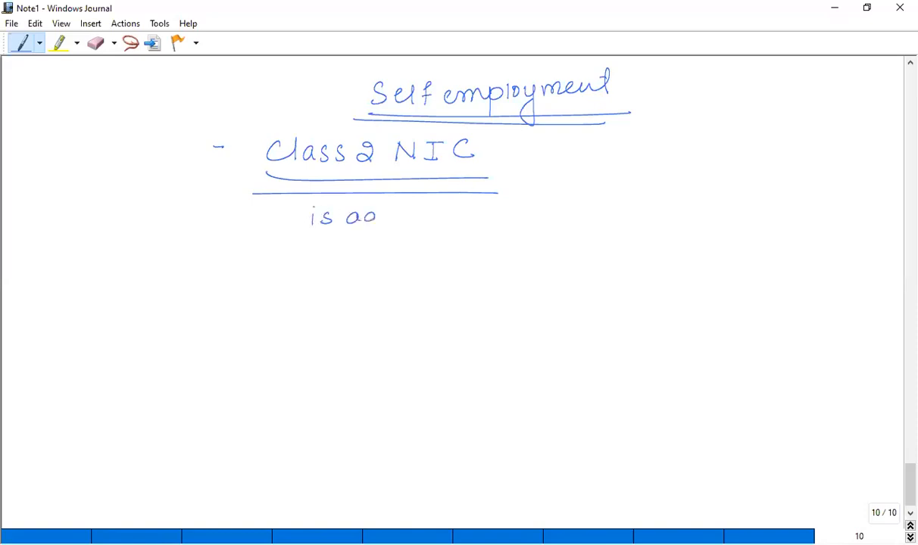
{"action": "left_click_drag", "start_coordinate": [353, 215], "coordinate": [450, 215]}
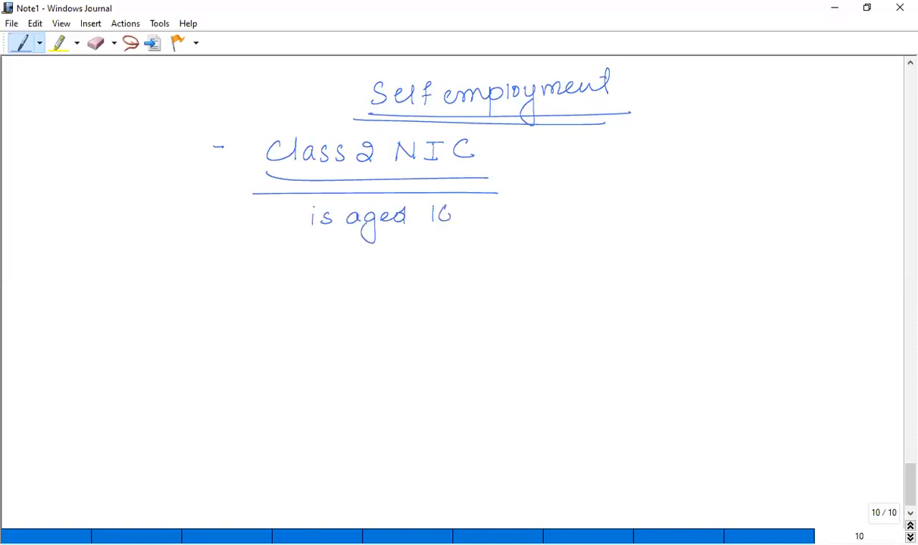
{"action": "left_click_drag", "start_coordinate": [465, 215], "coordinate": [496, 216]}
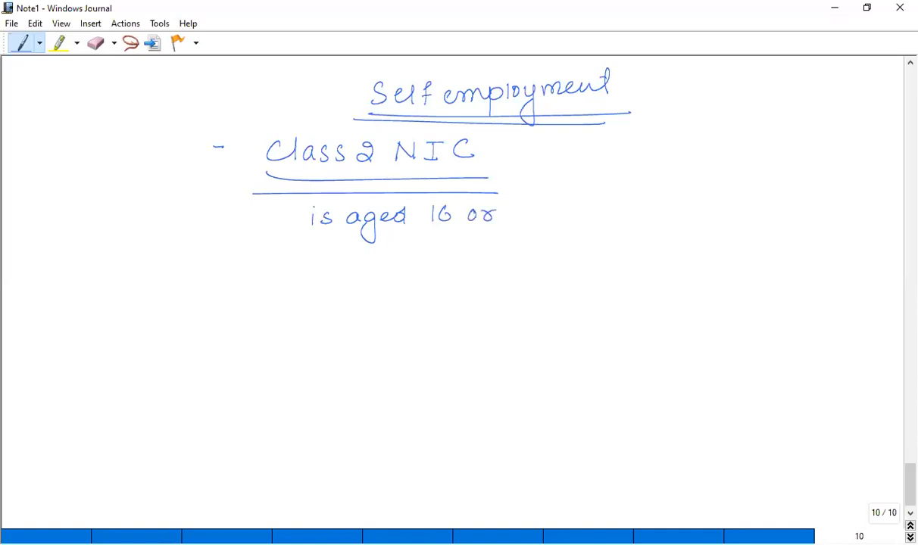
{"action": "left_click_drag", "start_coordinate": [504, 216], "coordinate": [564, 220]}
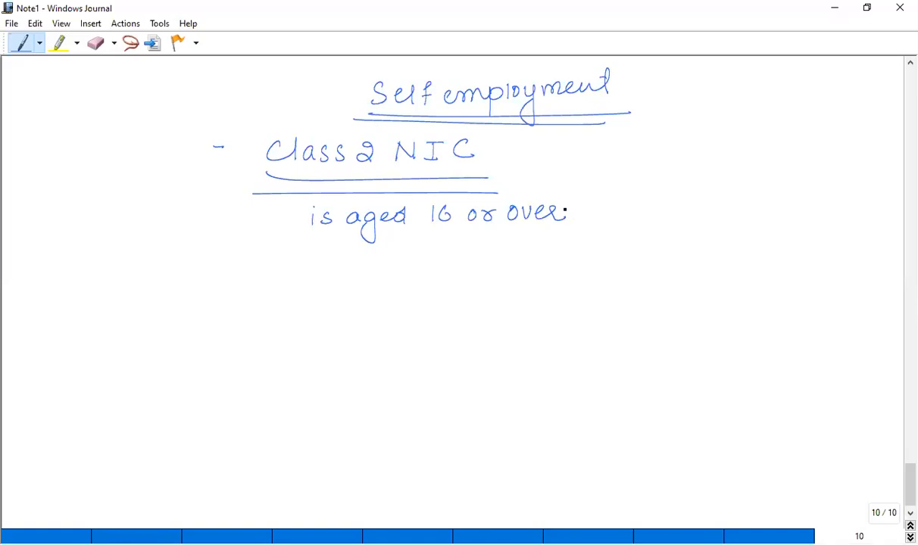
Write the second condition 'until attain State Pension age'
{"action": "left_click_drag", "start_coordinate": [272, 250], "coordinate": [341, 253]}
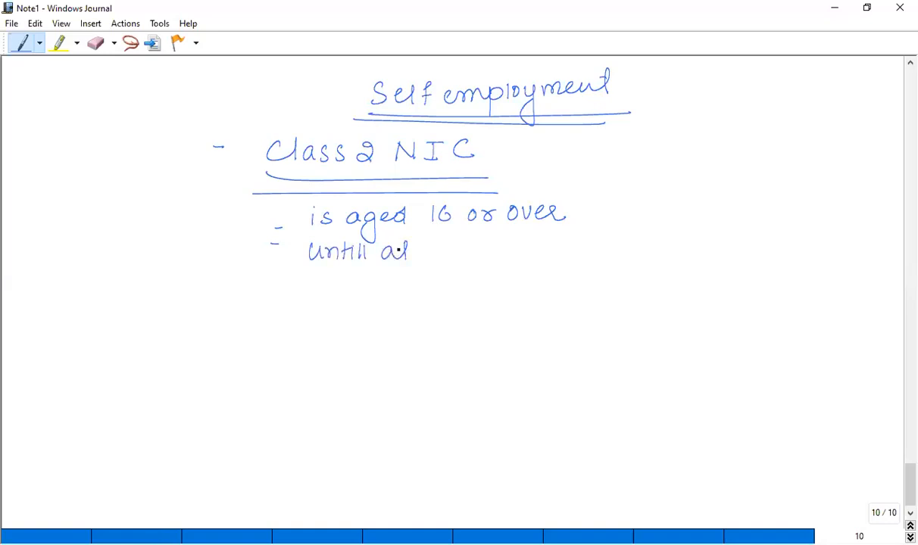
{"action": "left_click_drag", "start_coordinate": [386, 250], "coordinate": [454, 253]}
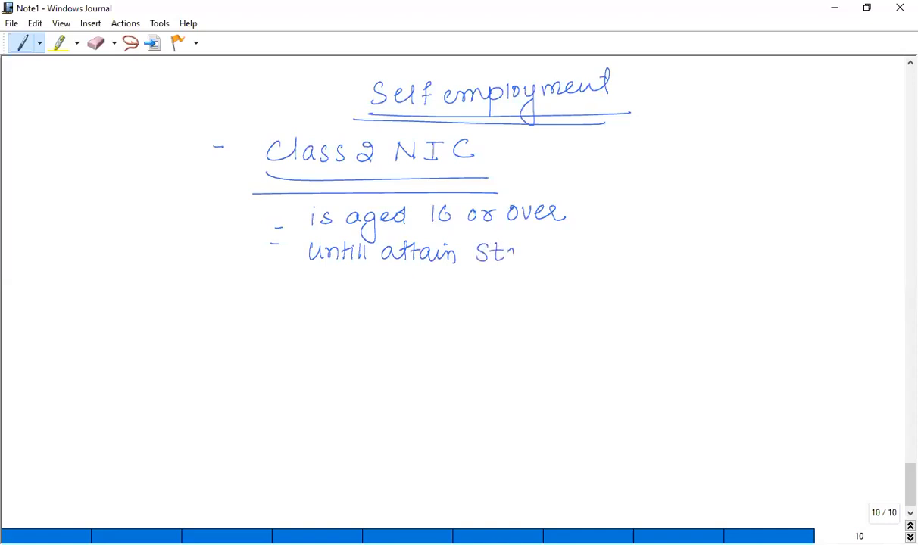
{"action": "left_click_drag", "start_coordinate": [495, 250], "coordinate": [560, 254]}
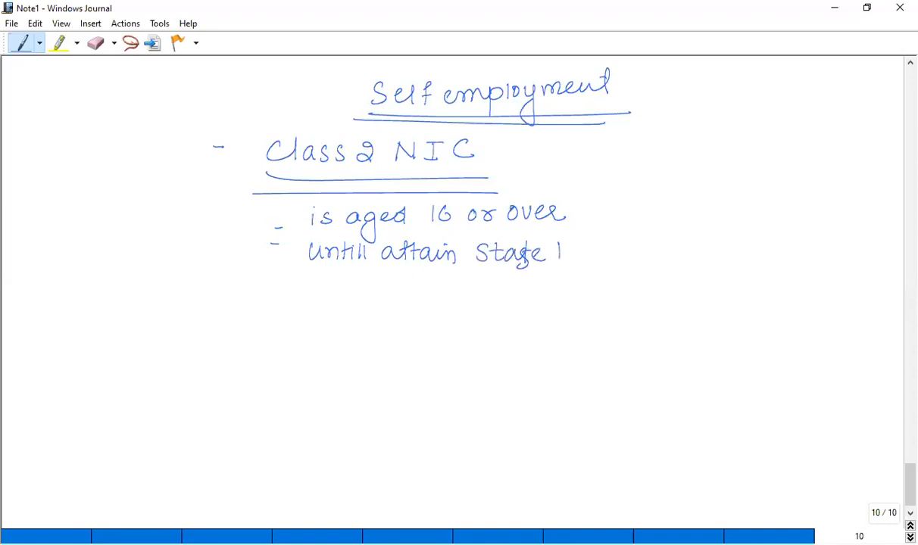
{"action": "left_click_drag", "start_coordinate": [564, 250], "coordinate": [624, 250]}
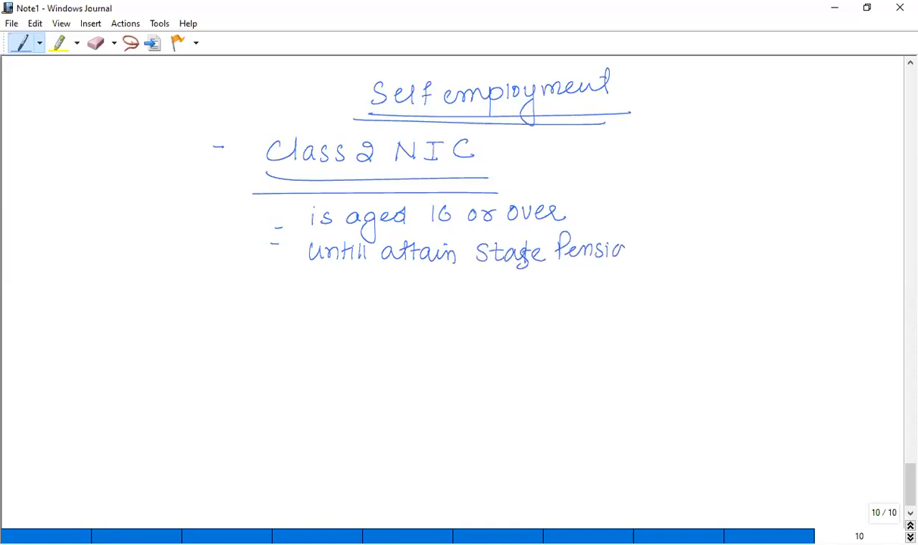
{"action": "left_click_drag", "start_coordinate": [635, 250], "coordinate": [685, 268]}
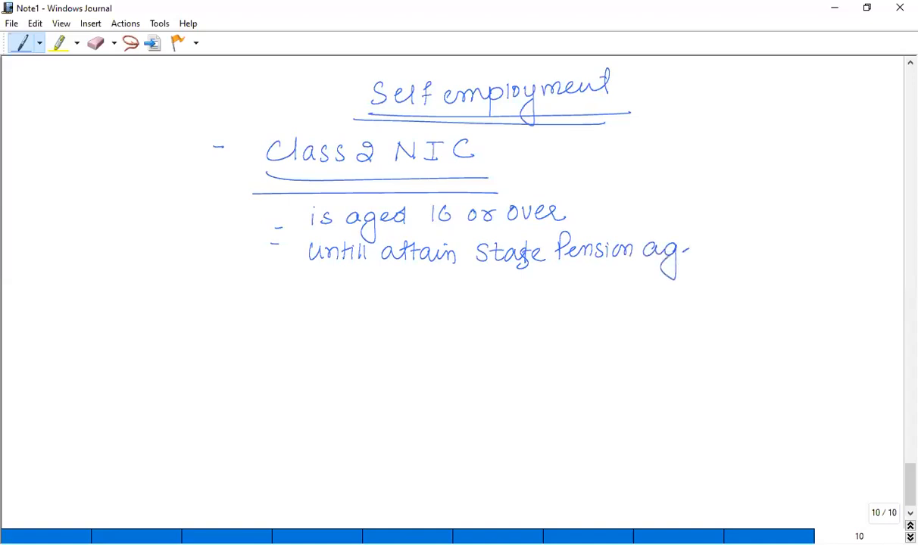
{"action": "left_click_drag", "start_coordinate": [689, 250], "coordinate": [730, 250]}
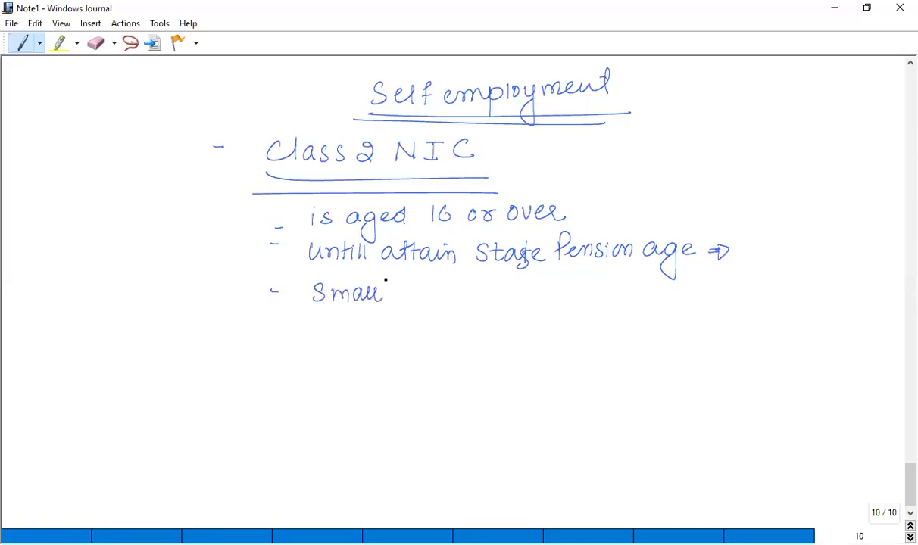
Write the third bullet 'Small profit threshold £6365' and underline the amount
{"action": "left_click_drag", "start_coordinate": [393, 295], "coordinate": [447, 299]}
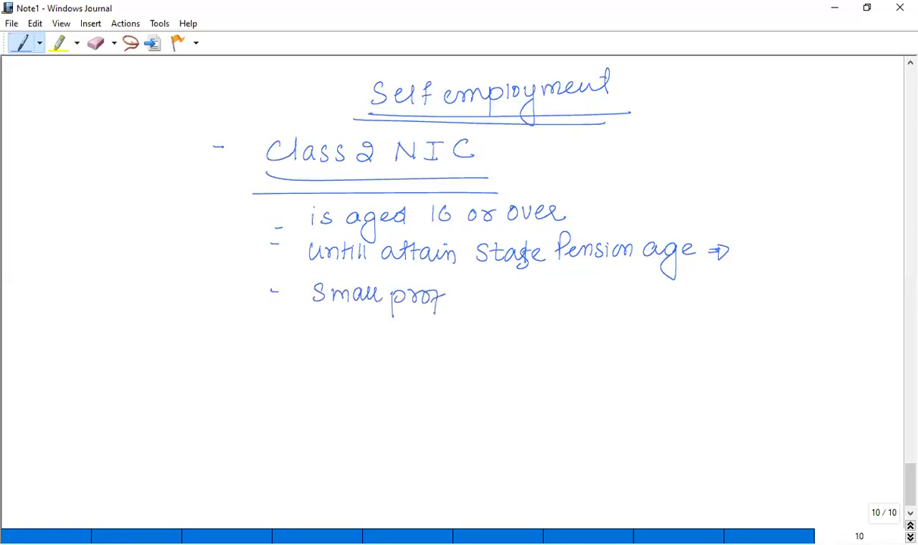
{"action": "left_click_drag", "start_coordinate": [446, 295], "coordinate": [500, 296]}
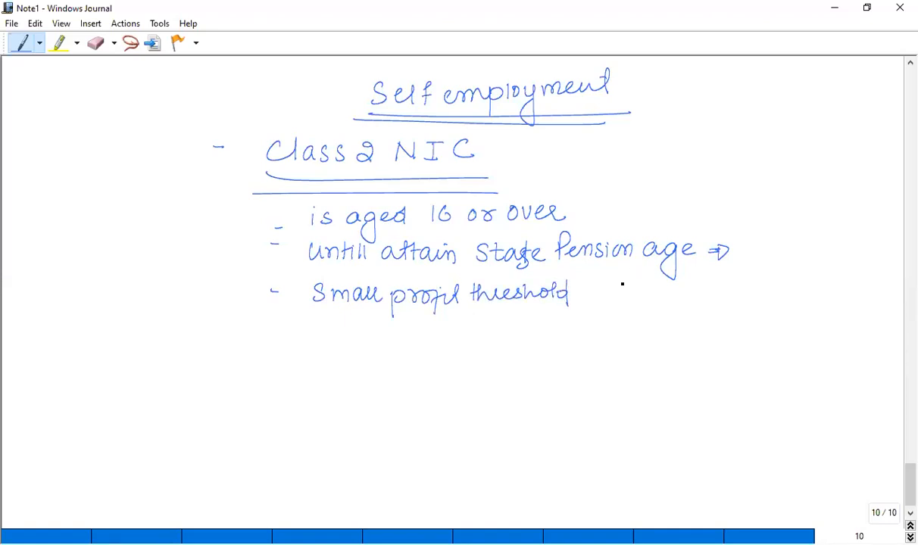
{"action": "left_click_drag", "start_coordinate": [590, 291], "coordinate": [644, 295]}
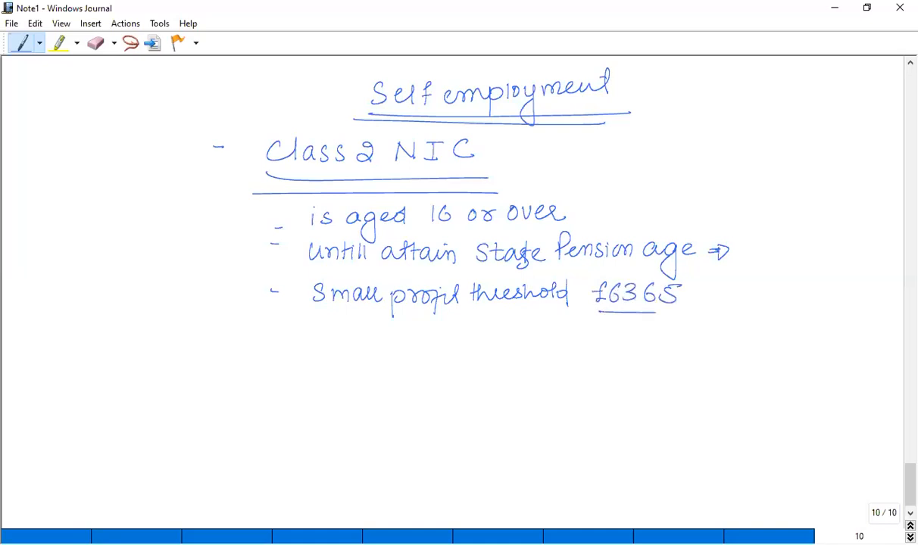
{"action": "left_click_drag", "start_coordinate": [598, 312], "coordinate": [693, 312]}
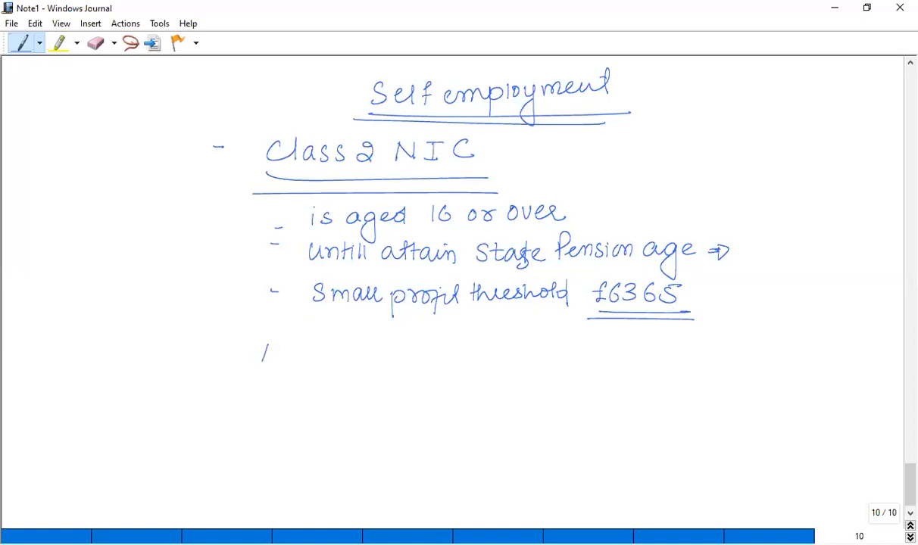
Write and underline the 'Amount of tax' heading
{"action": "left_click_drag", "start_coordinate": [261, 352], "coordinate": [337, 356]}
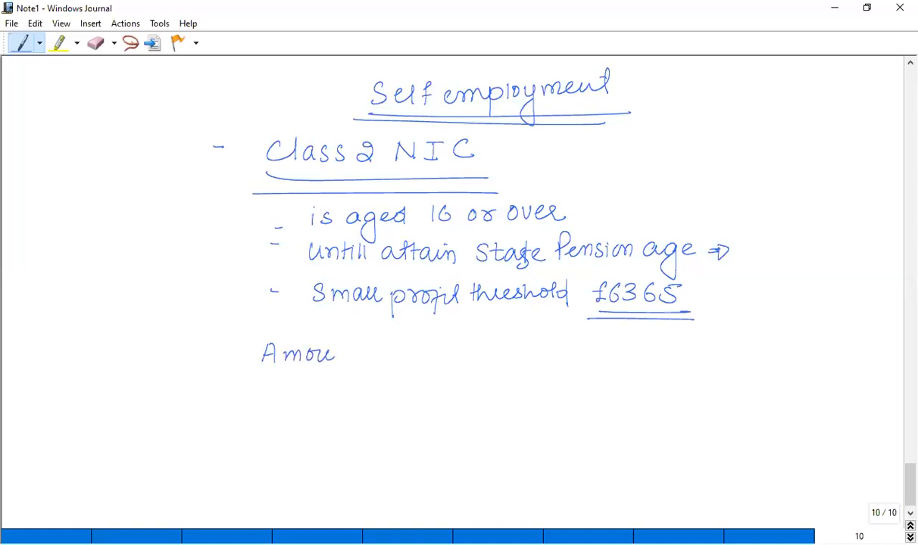
{"action": "left_click_drag", "start_coordinate": [337, 353], "coordinate": [420, 354]}
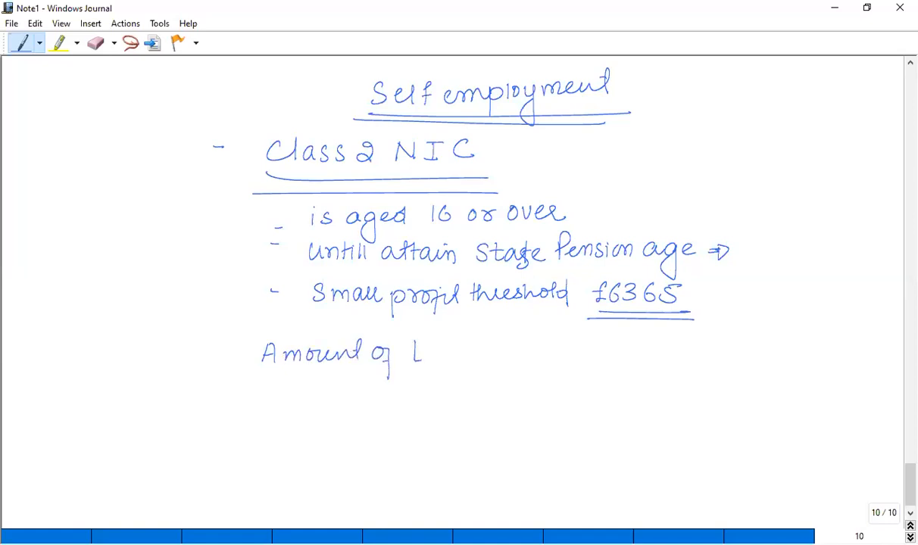
{"action": "left_click_drag", "start_coordinate": [409, 353], "coordinate": [469, 356]}
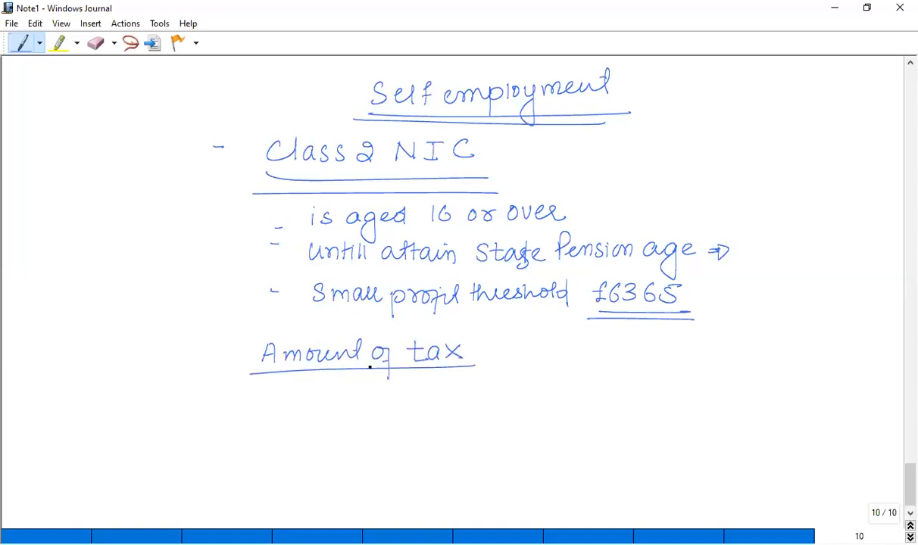
{"action": "left_click_drag", "start_coordinate": [310, 394], "coordinate": [345, 402]}
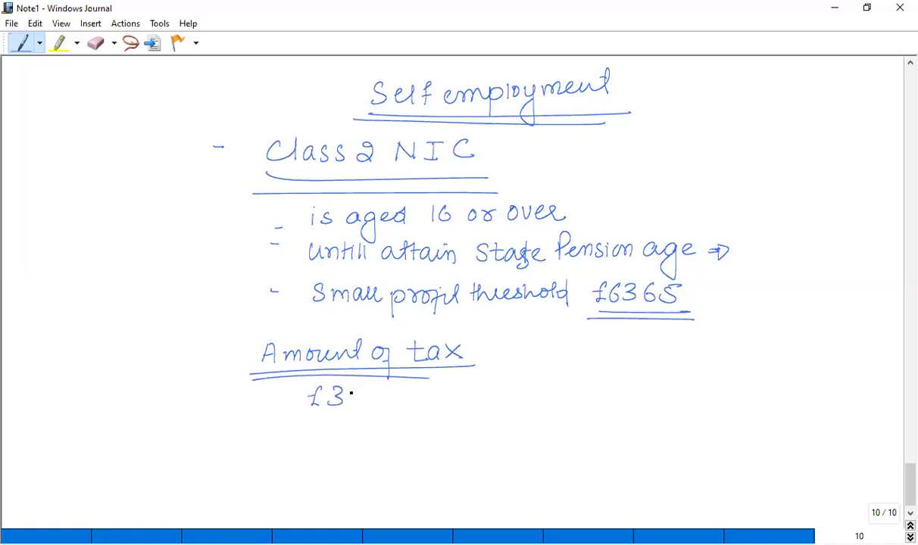
Note the rate '£3.00 per week' and the yearly calculation '52 x 3.00 = £156 fixed'
{"action": "left_click_drag", "start_coordinate": [345, 394], "coordinate": [427, 394]}
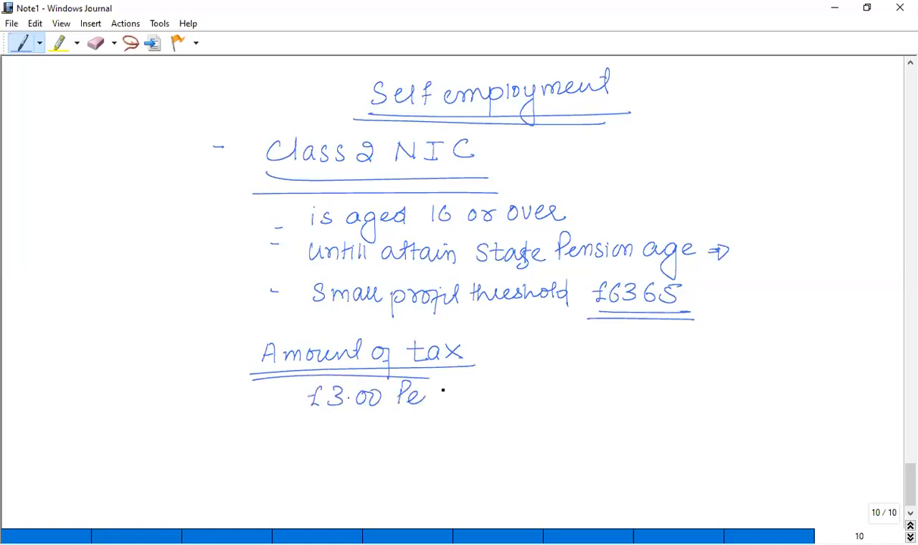
{"action": "left_click_drag", "start_coordinate": [424, 393], "coordinate": [503, 393]}
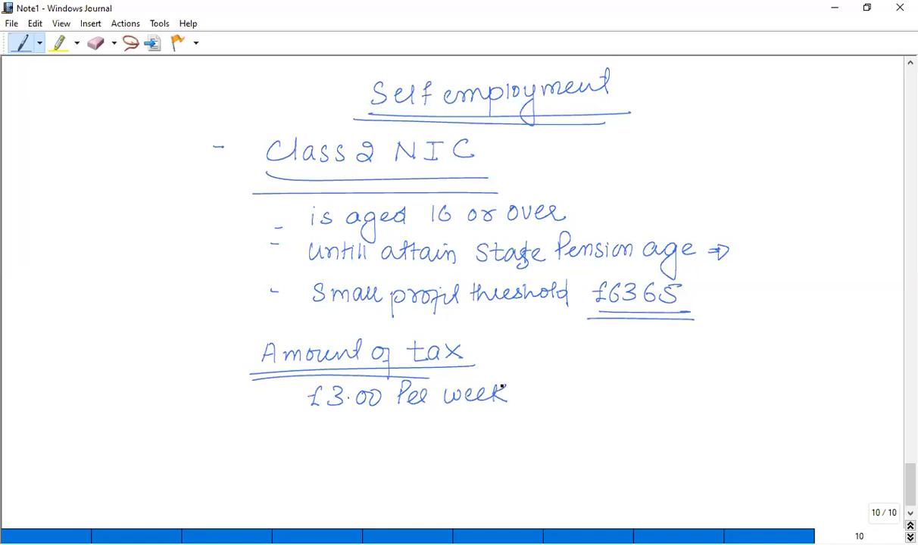
{"action": "left_click_drag", "start_coordinate": [325, 428], "coordinate": [337, 447]}
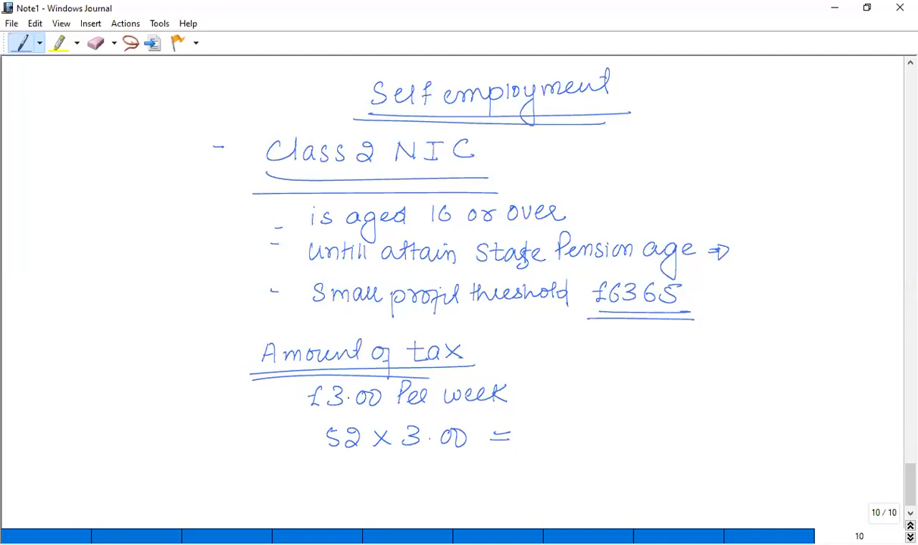
{"action": "type", "text": "£156 fixed"}
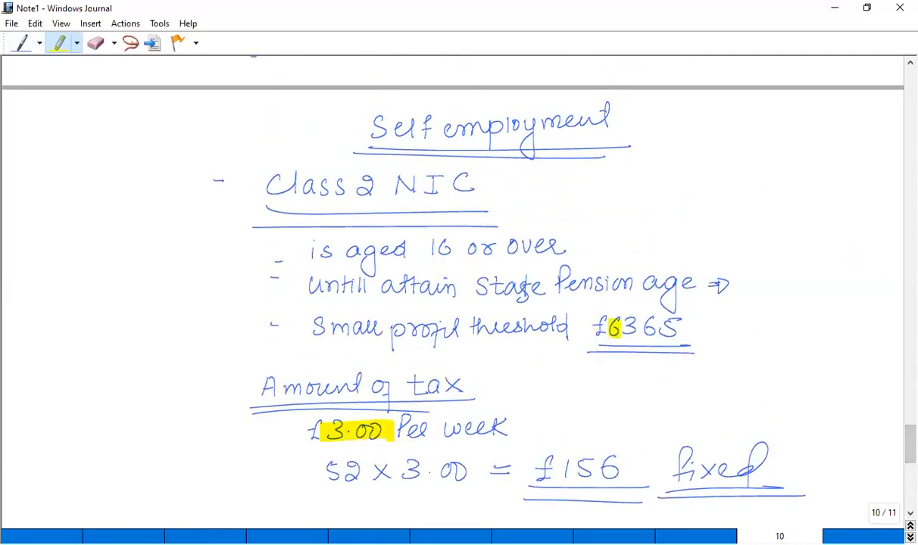
On the new page write the heading 'Class 4' and double-underline it
{"action": "scroll", "scroll_direction": "down", "scroll_amount": 3}
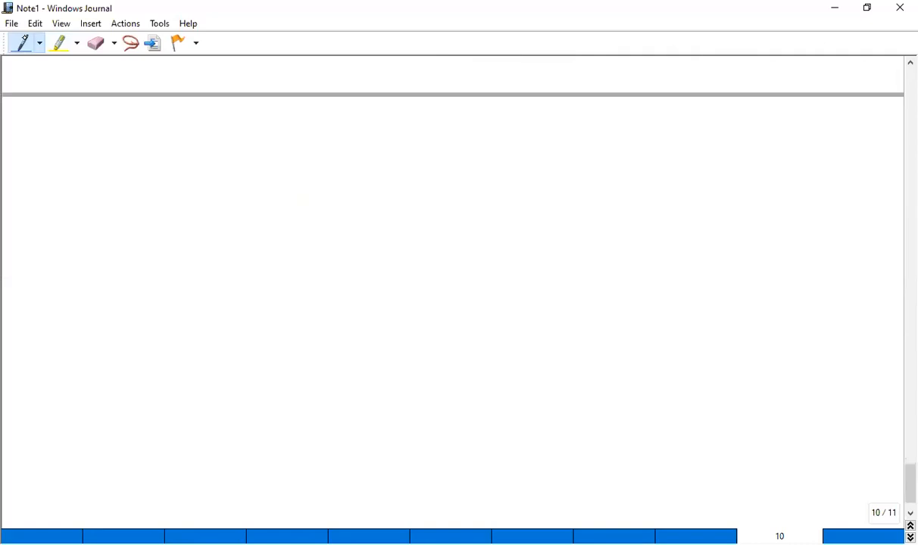
{"action": "left_click_drag", "start_coordinate": [257, 132], "coordinate": [295, 133]}
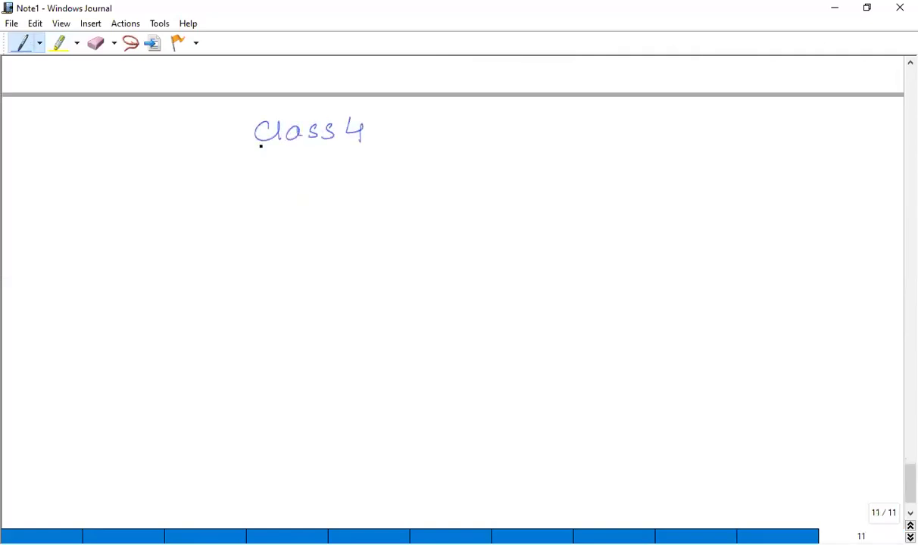
{"action": "left_click_drag", "start_coordinate": [236, 153], "coordinate": [393, 150]}
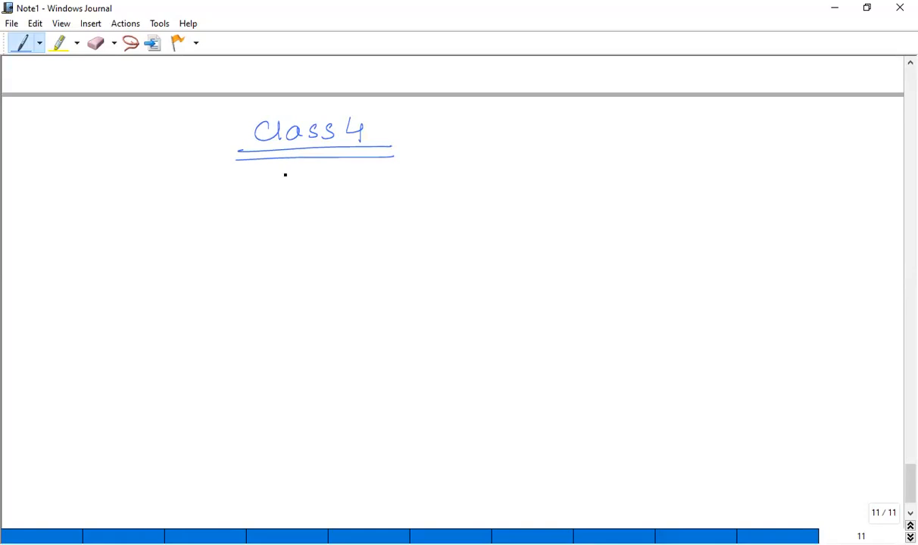
Write 'Percentage based on Profit' under the Class 4 heading
{"action": "left_click_drag", "start_coordinate": [276, 178], "coordinate": [318, 189]}
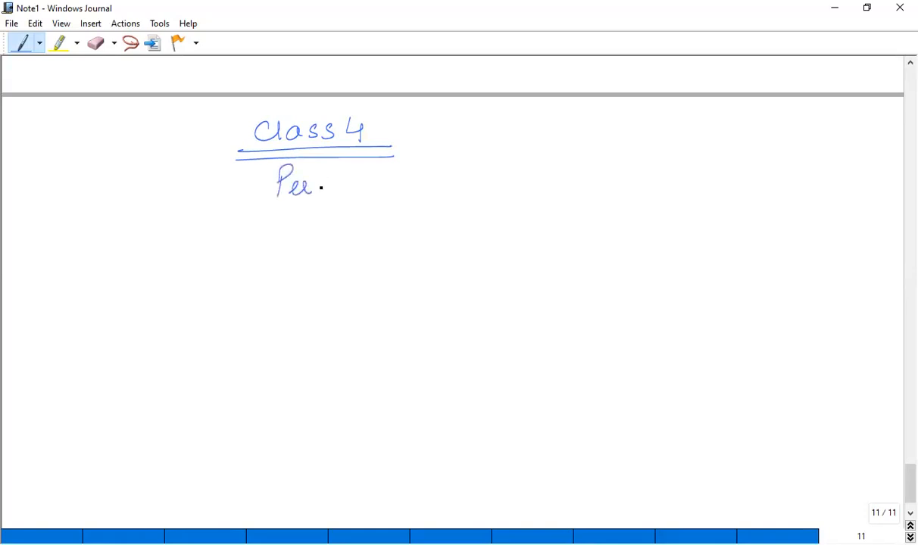
{"action": "left_click_drag", "start_coordinate": [321, 188], "coordinate": [390, 188]}
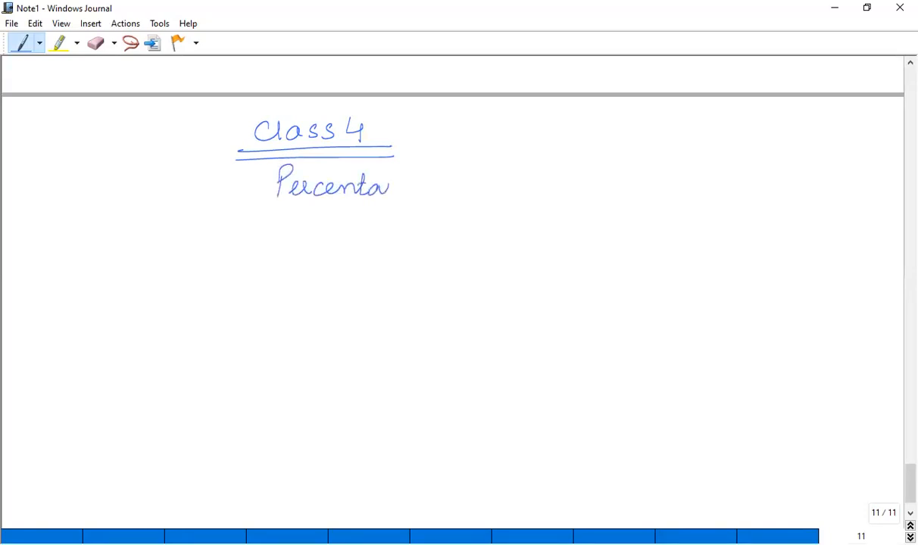
{"action": "left_click_drag", "start_coordinate": [390, 188], "coordinate": [458, 188]}
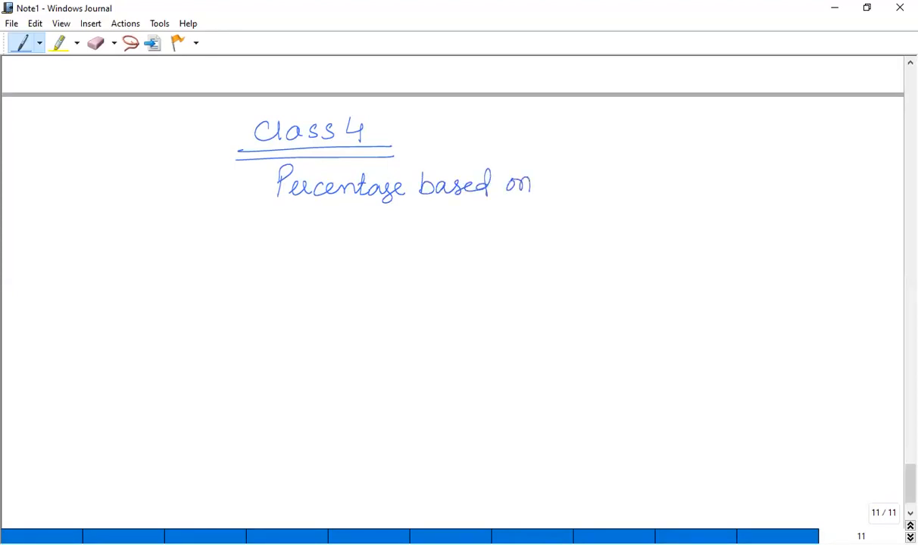
{"action": "left_click_drag", "start_coordinate": [553, 178], "coordinate": [598, 182]}
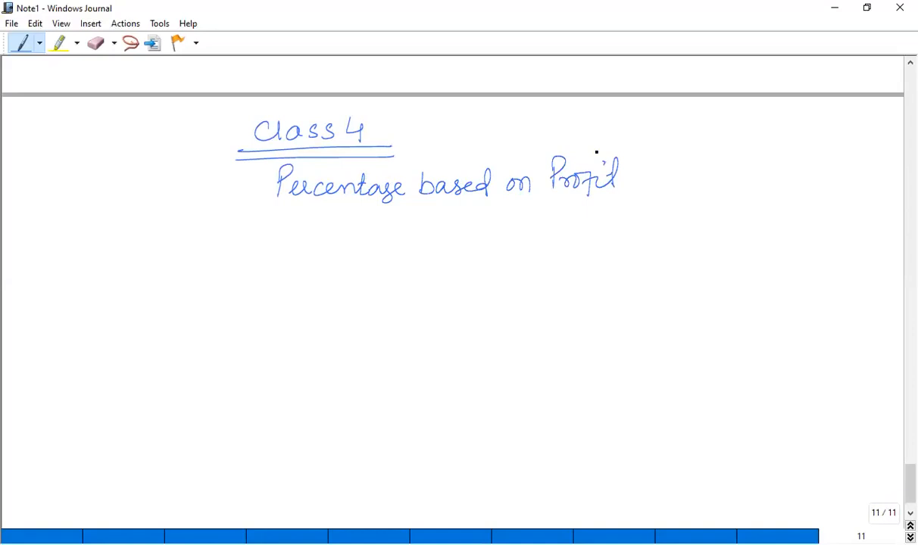
Write the 9% band on profit (£8632 — £50000) and the 2% rule above £50000
{"action": "left_click_drag", "start_coordinate": [293, 243], "coordinate": [337, 235]}
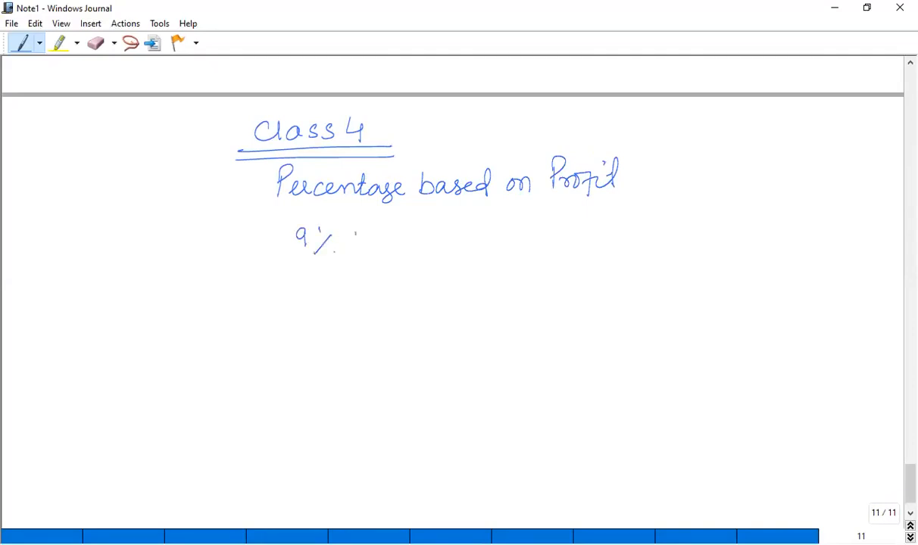
{"action": "left_click_drag", "start_coordinate": [348, 234], "coordinate": [428, 235]}
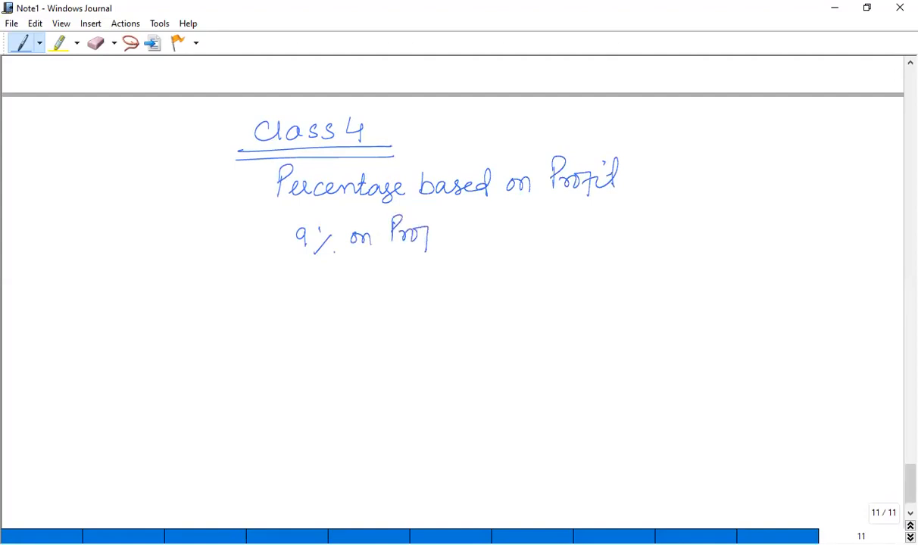
{"action": "left_click_drag", "start_coordinate": [428, 230], "coordinate": [453, 242]}
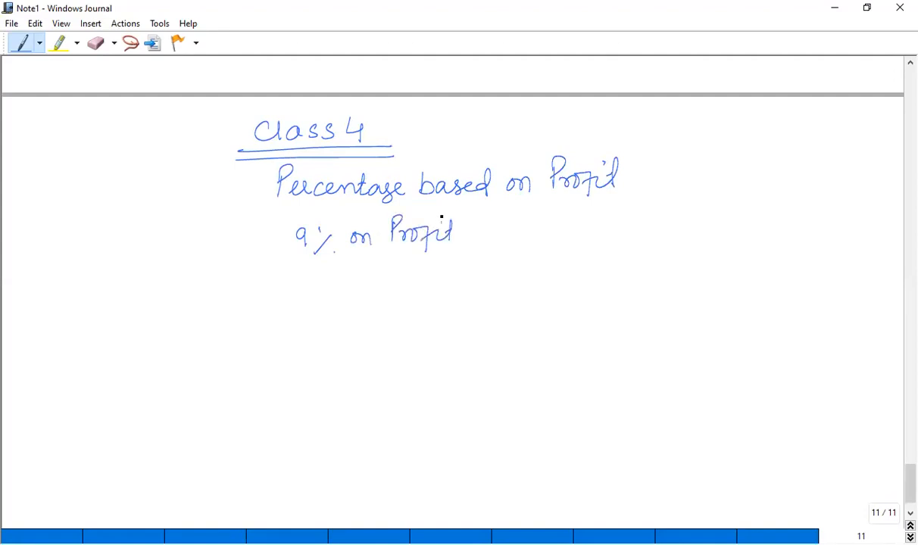
{"action": "left_click_drag", "start_coordinate": [473, 231], "coordinate": [533, 227]}
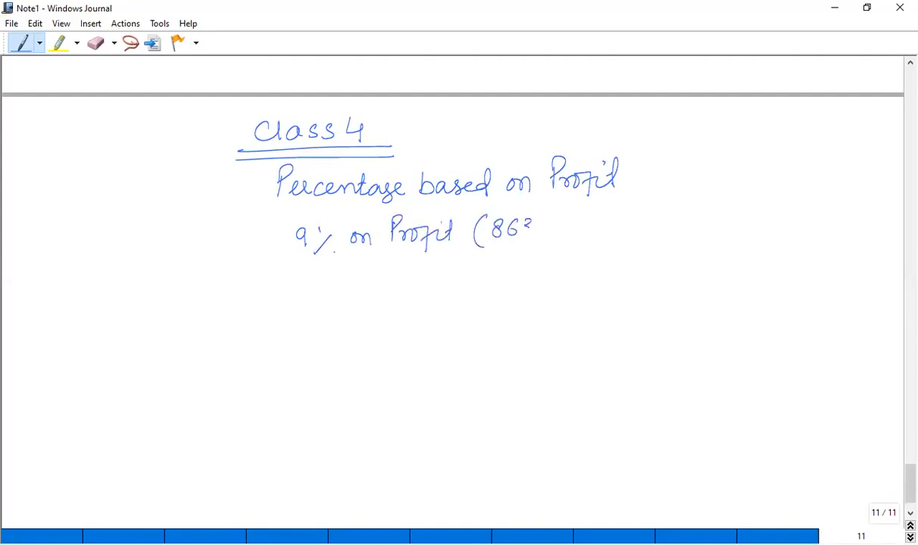
{"action": "left_click_drag", "start_coordinate": [522, 227], "coordinate": [613, 227]}
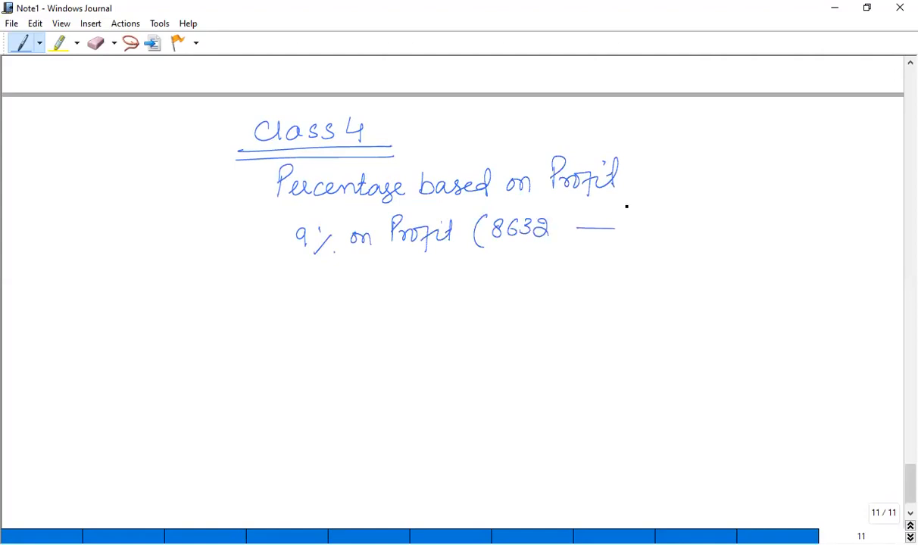
{"action": "left_click_drag", "start_coordinate": [629, 227], "coordinate": [655, 227]}
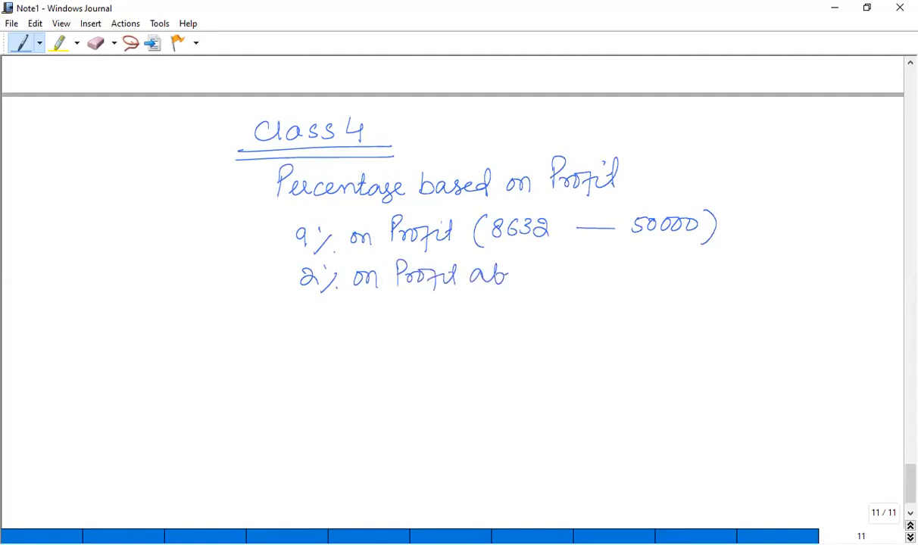
{"action": "left_click_drag", "start_coordinate": [508, 275], "coordinate": [596, 275]}
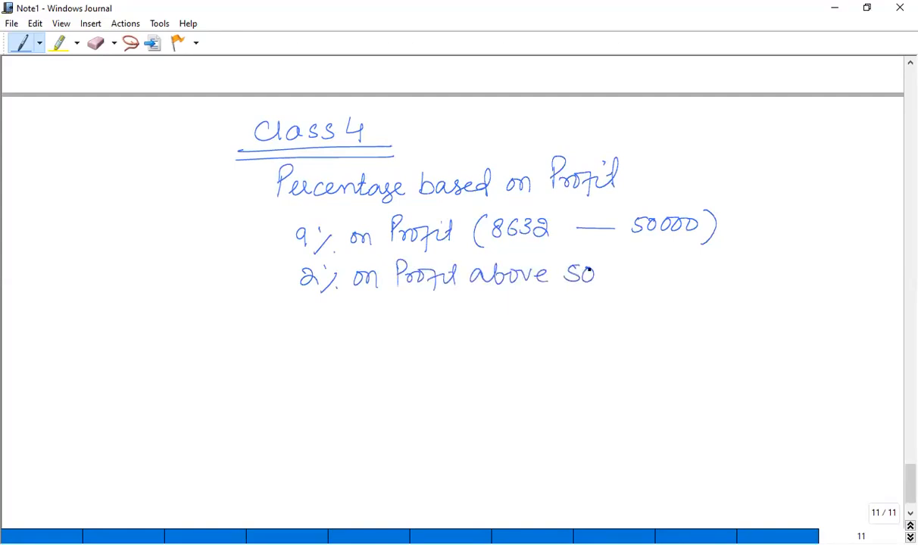
{"action": "left_click_drag", "start_coordinate": [599, 274], "coordinate": [689, 274]}
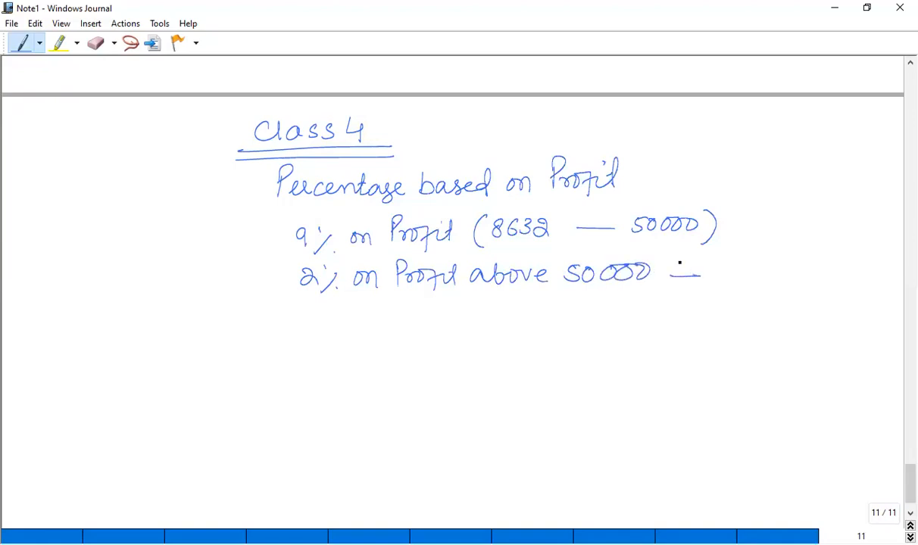
Write the '(£1 — £8632) — 0%' band
{"action": "left_click_drag", "start_coordinate": [271, 334], "coordinate": [302, 355]}
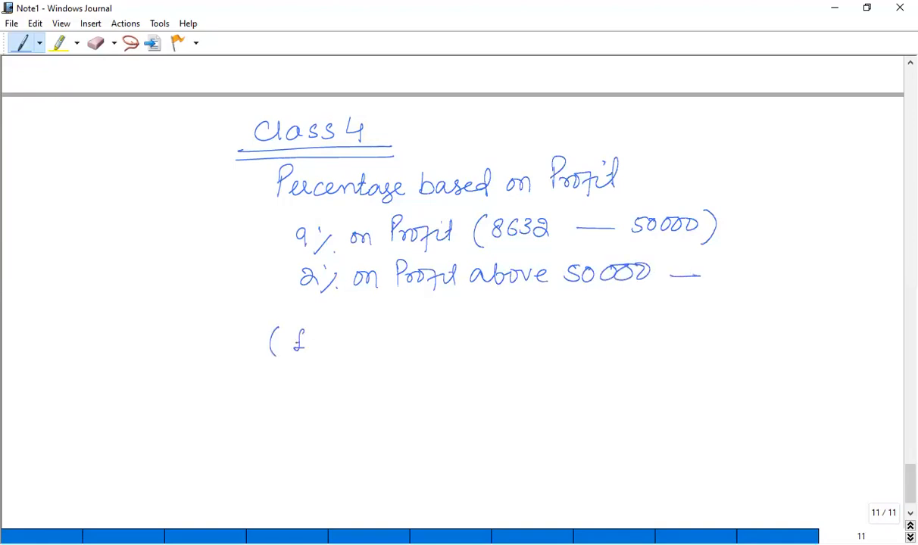
{"action": "left_click_drag", "start_coordinate": [303, 341], "coordinate": [469, 344]}
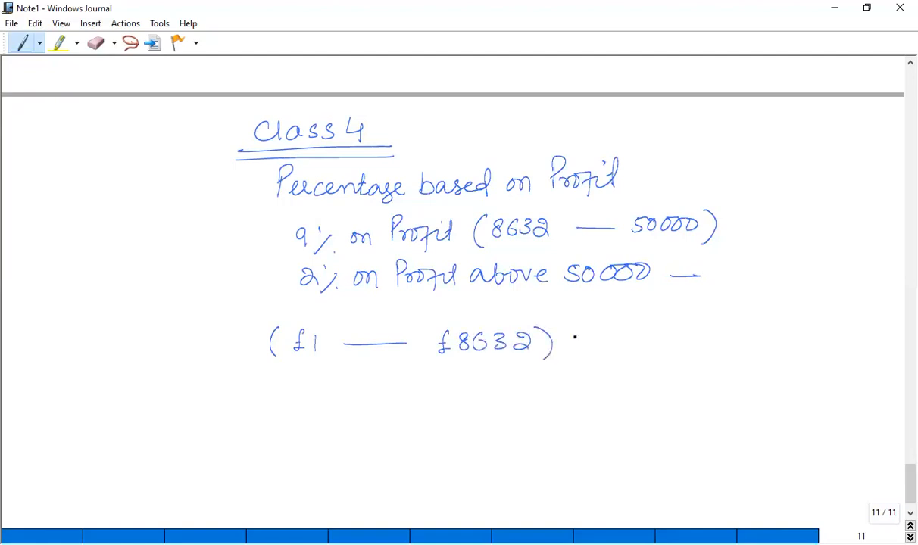
{"action": "left_click_drag", "start_coordinate": [568, 339], "coordinate": [715, 360]}
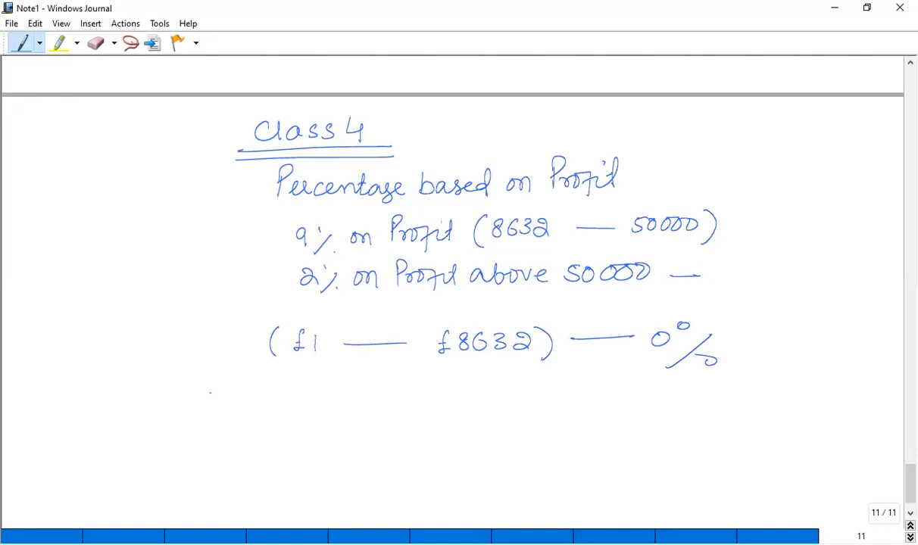
Write 'eg: Profit 60,000' and an underlined 'Calculate Class 4 NIC' below it
{"action": "left_click_drag", "start_coordinate": [205, 387], "coordinate": [246, 398]}
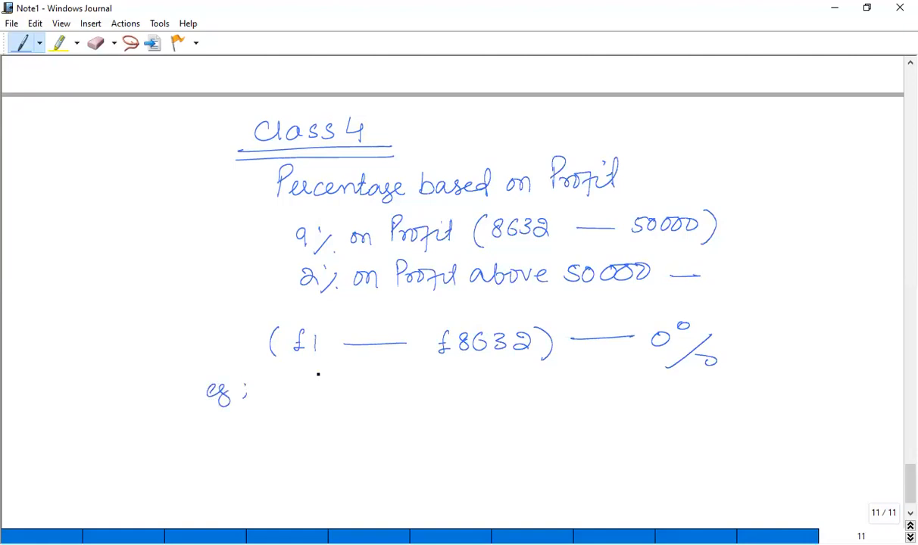
{"action": "left_click_drag", "start_coordinate": [310, 378], "coordinate": [325, 405]}
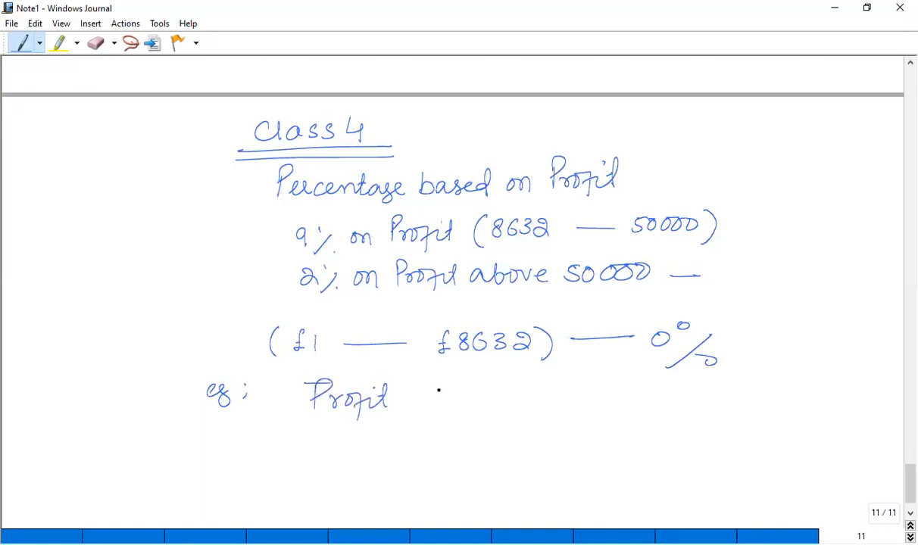
{"action": "left_click_drag", "start_coordinate": [420, 393], "coordinate": [507, 401]}
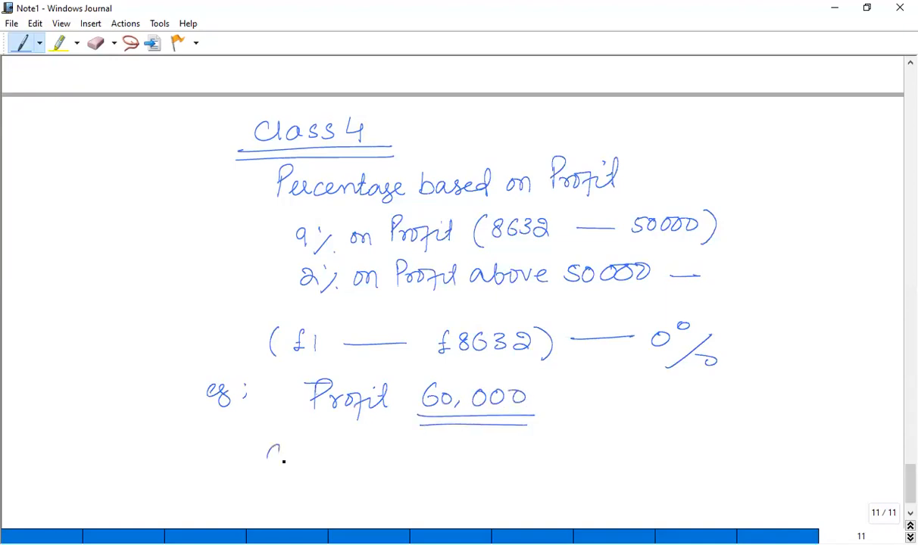
{"action": "left_click_drag", "start_coordinate": [268, 454], "coordinate": [363, 458]}
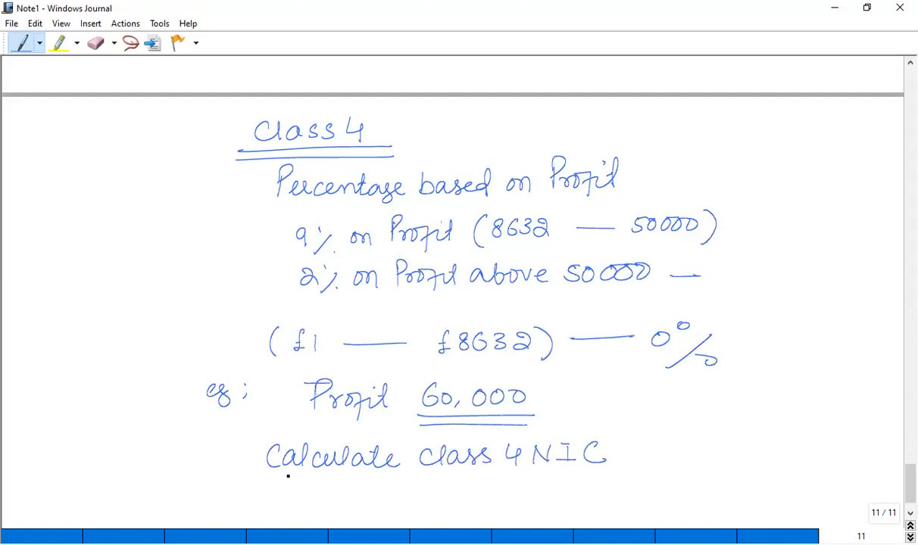
{"action": "left_click_drag", "start_coordinate": [265, 483], "coordinate": [626, 483]}
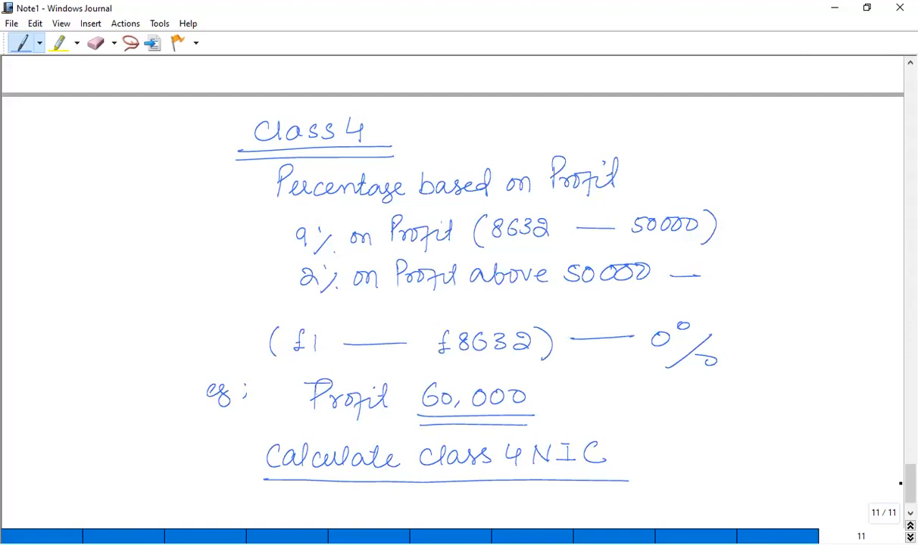
{"action": "left_click", "coordinate": [909, 525]}
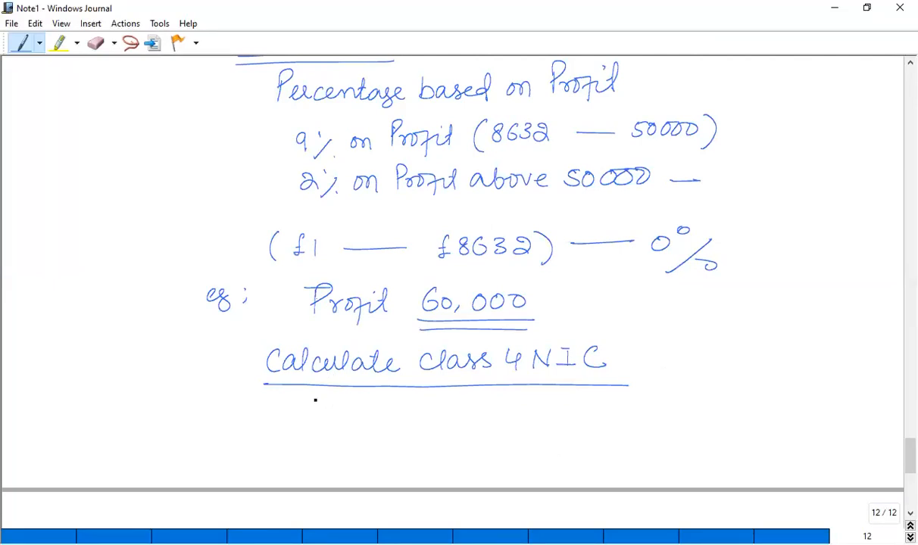
Write the first band (50000 − 8632) multiplied by 9%
{"action": "left_click_drag", "start_coordinate": [316, 401], "coordinate": [311, 424]}
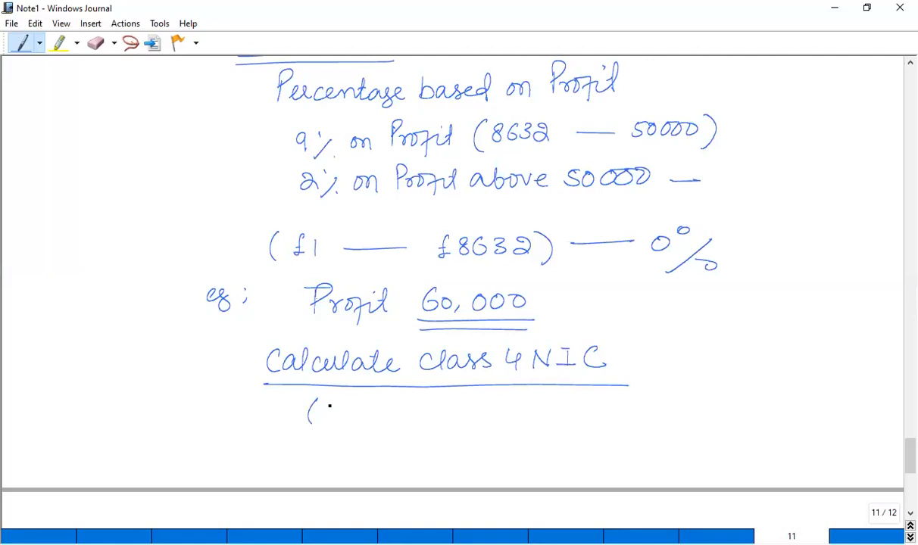
{"action": "left_click_drag", "start_coordinate": [330, 413], "coordinate": [390, 412]}
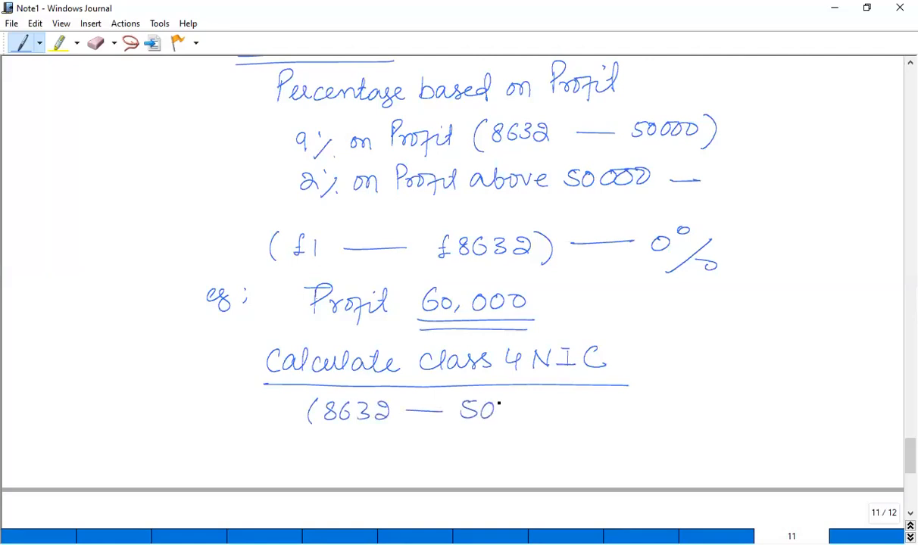
{"action": "left_click_drag", "start_coordinate": [495, 409], "coordinate": [583, 409]}
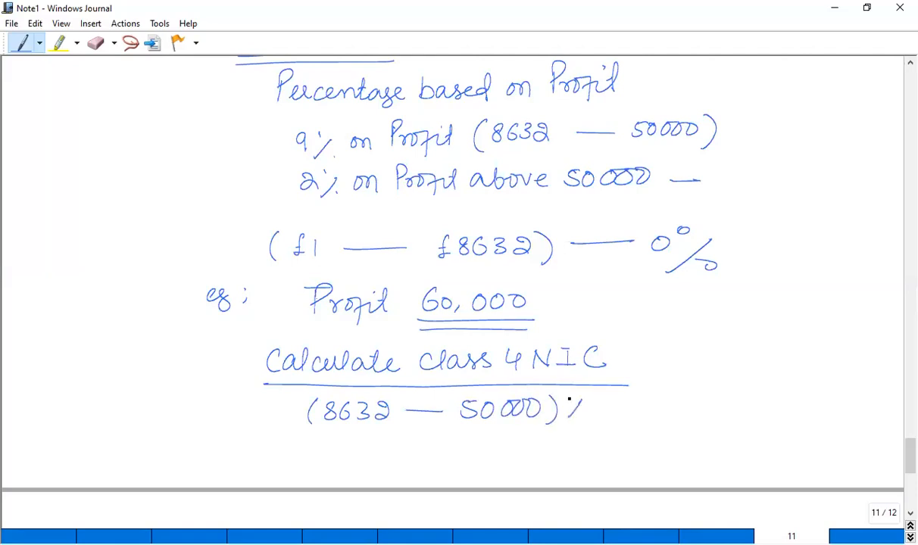
{"action": "left_click_drag", "start_coordinate": [564, 409], "coordinate": [652, 416]}
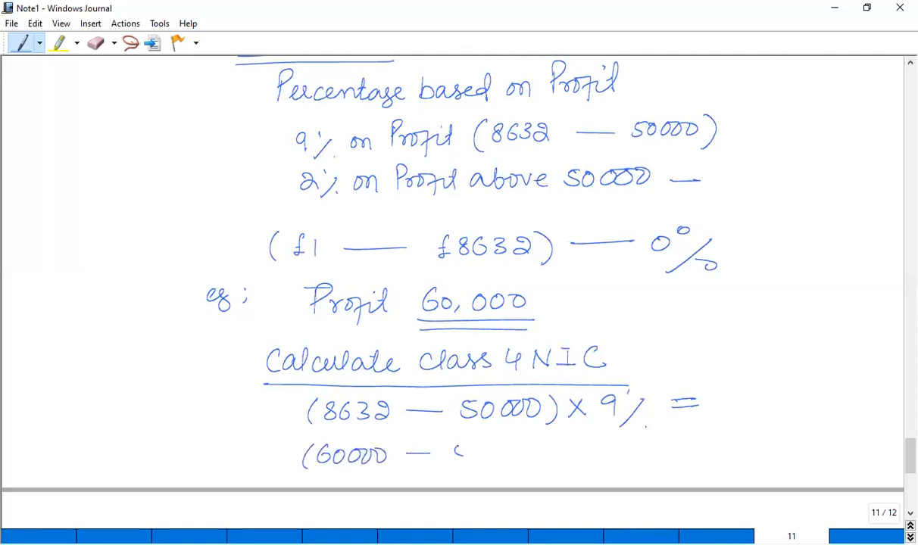
Write the second band (60000 − 50000) × 2%, results 3723 and 200, and total 3923
{"action": "left_click_drag", "start_coordinate": [454, 454], "coordinate": [552, 450]}
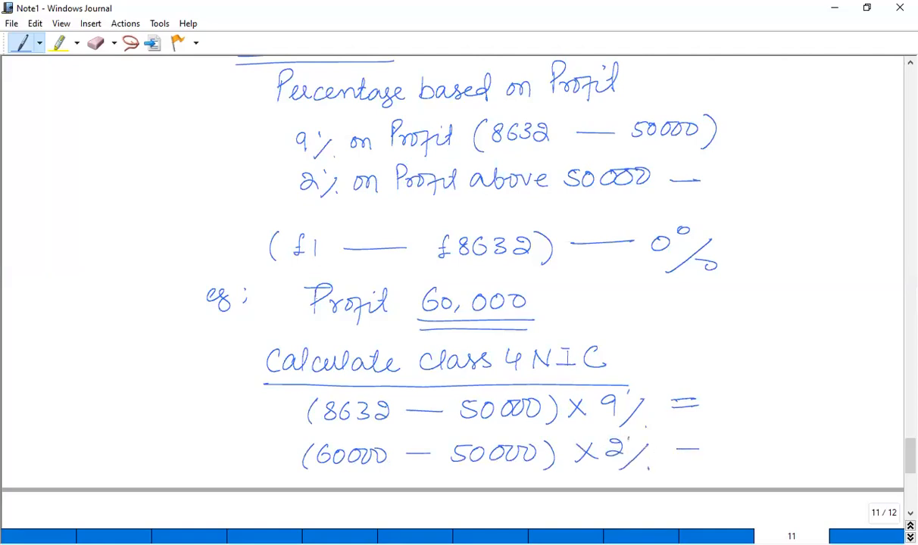
{"action": "left_click_drag", "start_coordinate": [674, 451], "coordinate": [704, 452]}
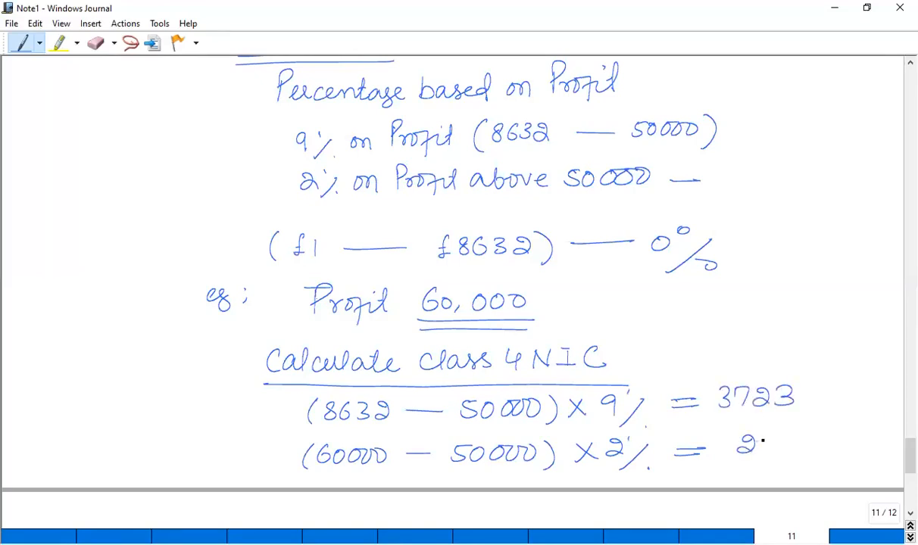
{"action": "left_click_drag", "start_coordinate": [738, 443], "coordinate": [813, 465]}
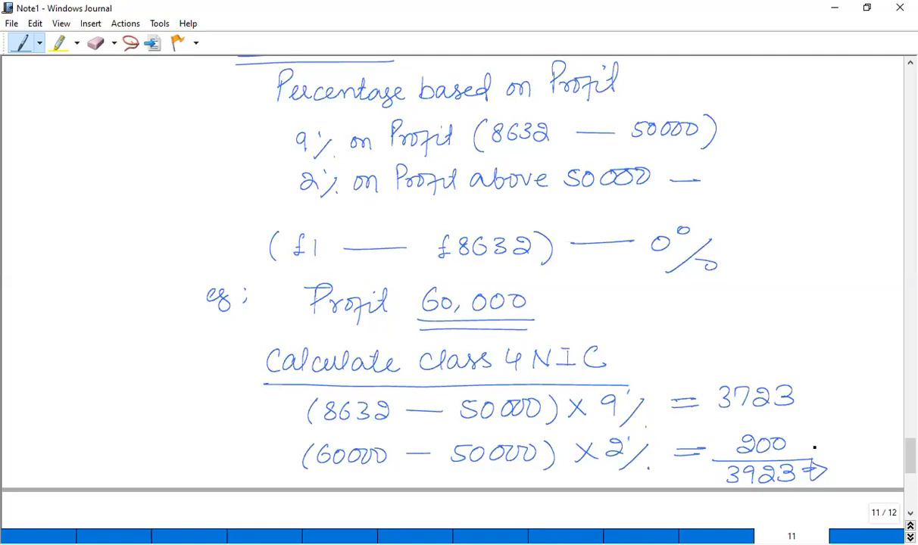
On the next page, write 'Tax Adjusted trading Profit' under Profit with the trading loss line
{"action": "scroll", "scroll_direction": "down", "scroll_amount": 3}
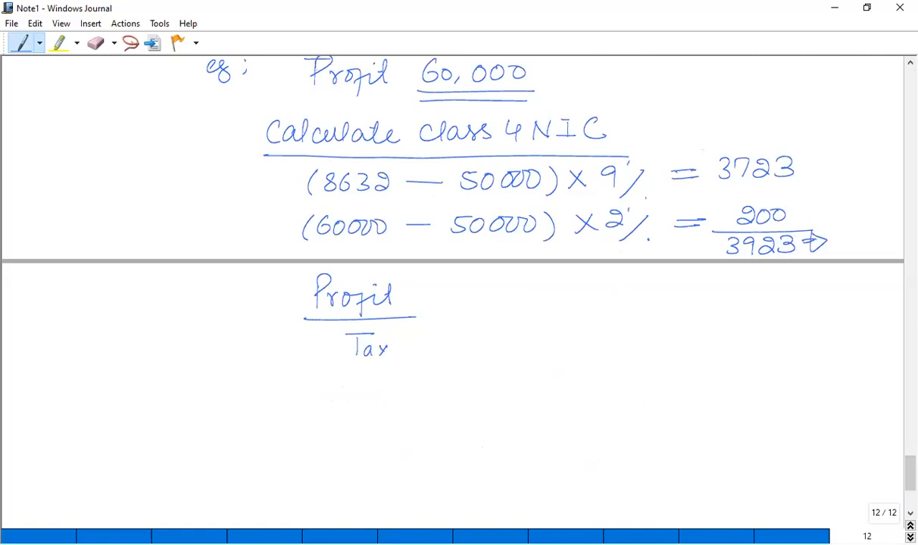
{"action": "left_click_drag", "start_coordinate": [406, 341], "coordinate": [447, 352]}
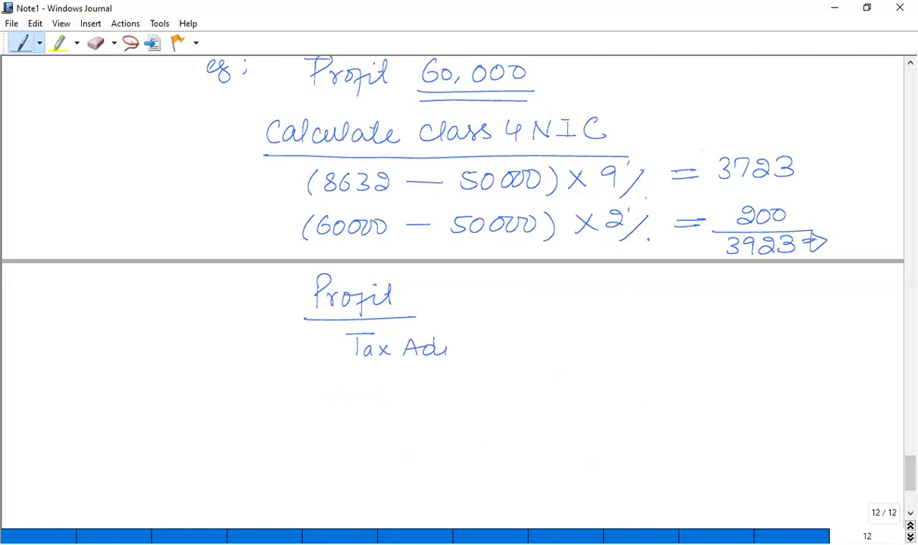
{"action": "left_click_drag", "start_coordinate": [447, 348], "coordinate": [496, 356]}
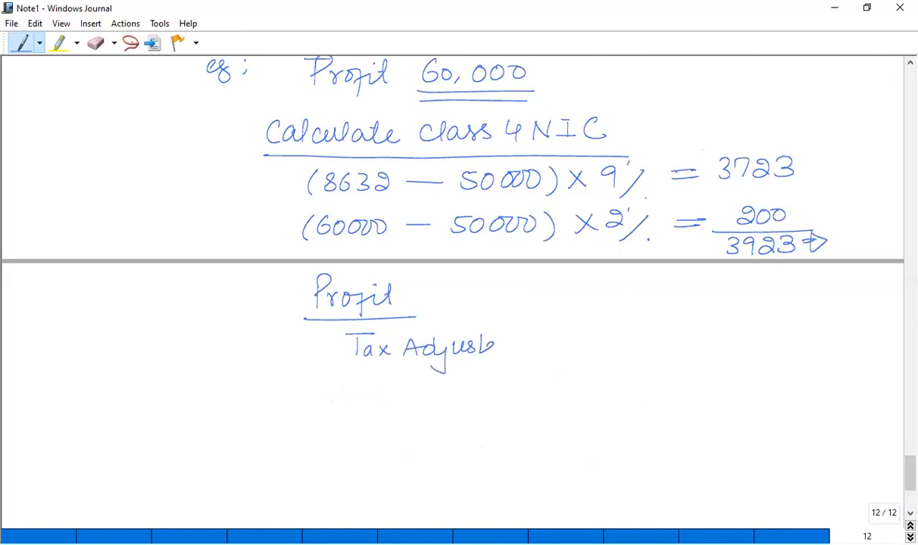
{"action": "left_click_drag", "start_coordinate": [500, 344], "coordinate": [556, 344]}
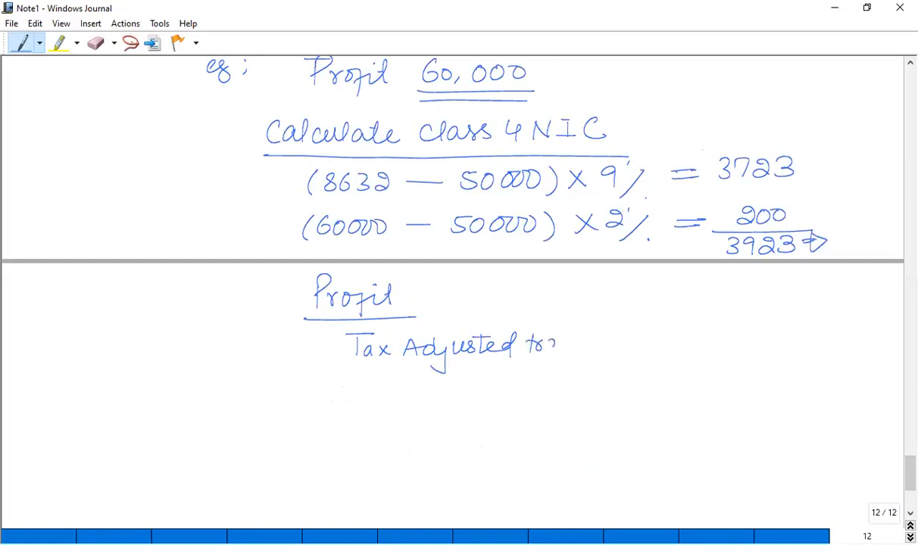
{"action": "left_click_drag", "start_coordinate": [530, 344], "coordinate": [598, 348]}
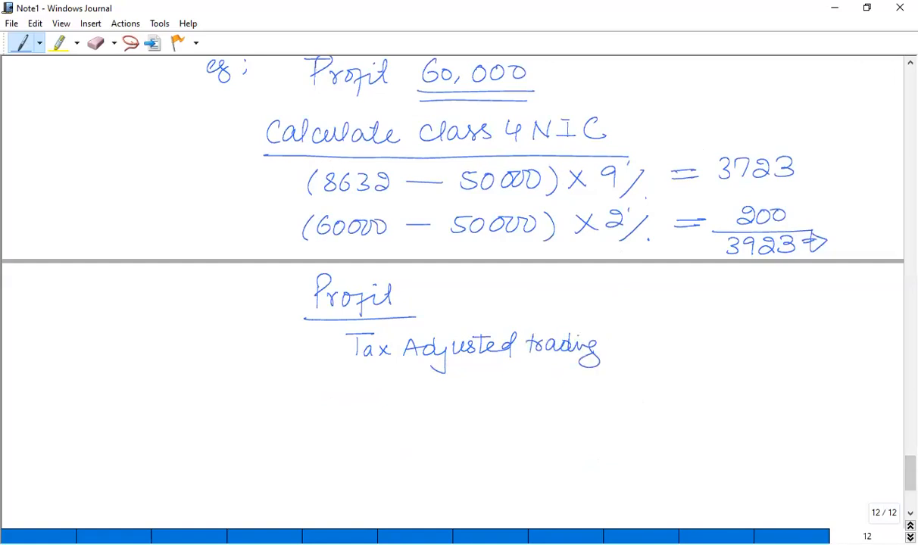
{"action": "left_click_drag", "start_coordinate": [606, 341], "coordinate": [666, 349]}
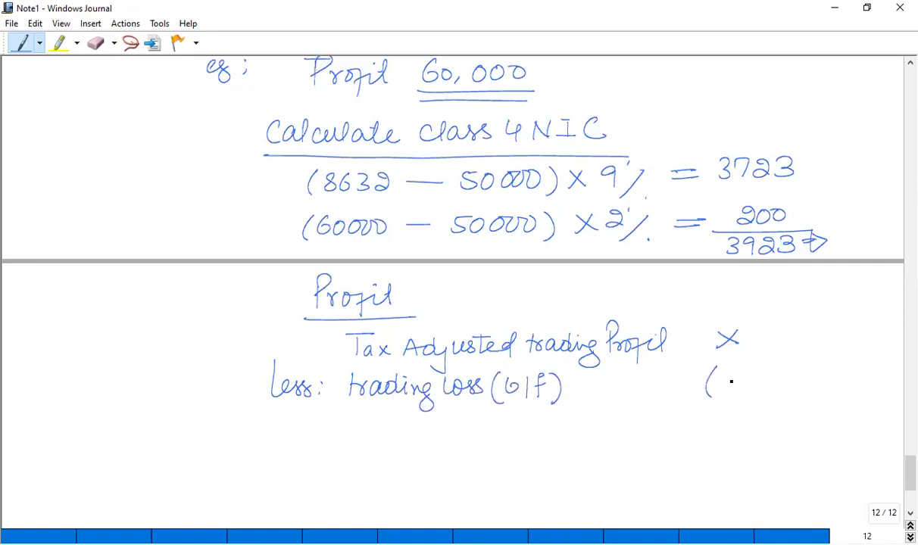
Show the loss as a bracketed deduction and total the resulting profit
{"action": "left_click_drag", "start_coordinate": [705, 382], "coordinate": [764, 450]}
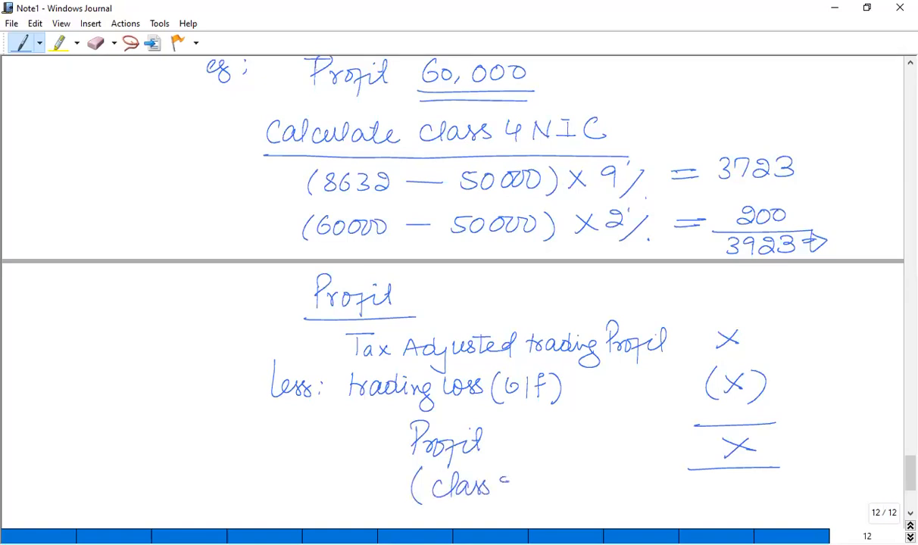
{"action": "left_click_drag", "start_coordinate": [507, 484], "coordinate": [610, 488]}
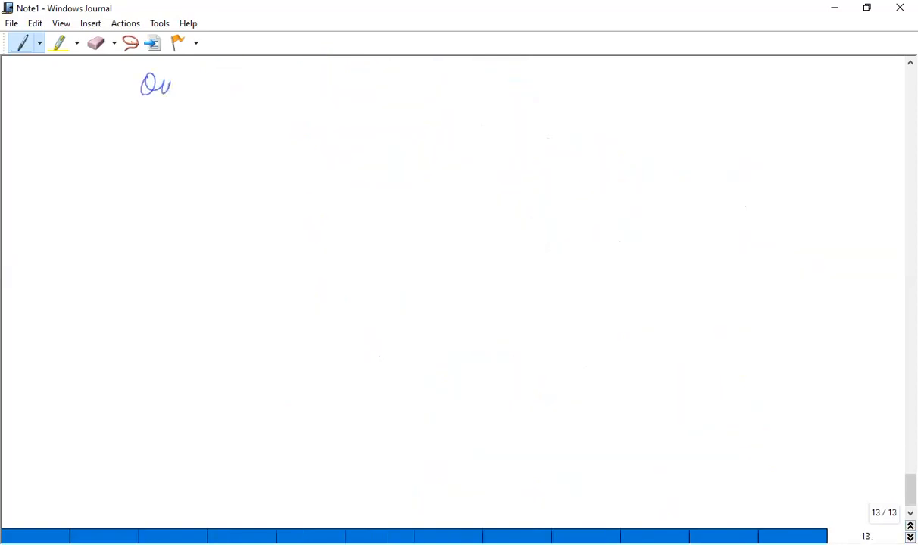
Write the Question heading: Mr A, sole trader running his business from 16/17
{"action": "left_click_drag", "start_coordinate": [171, 83], "coordinate": [233, 89]}
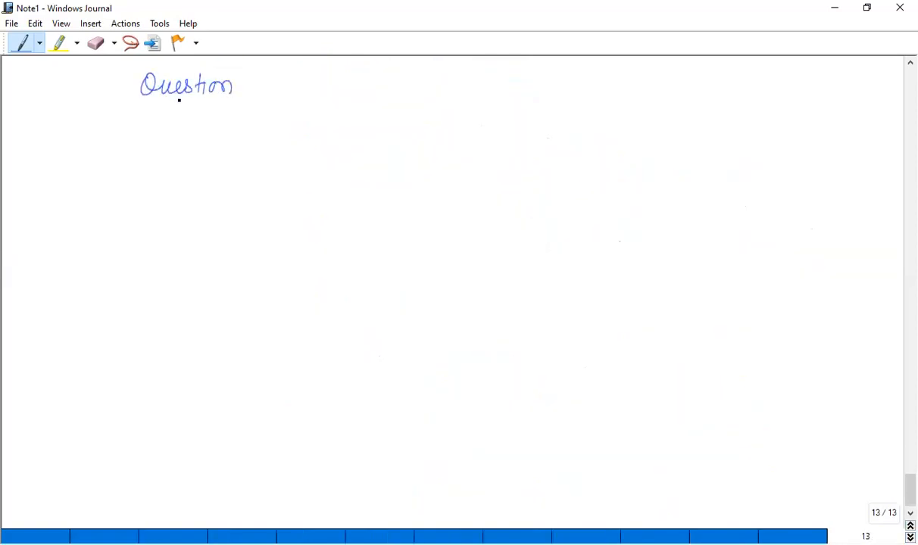
{"action": "left_click_drag", "start_coordinate": [216, 125], "coordinate": [250, 121]}
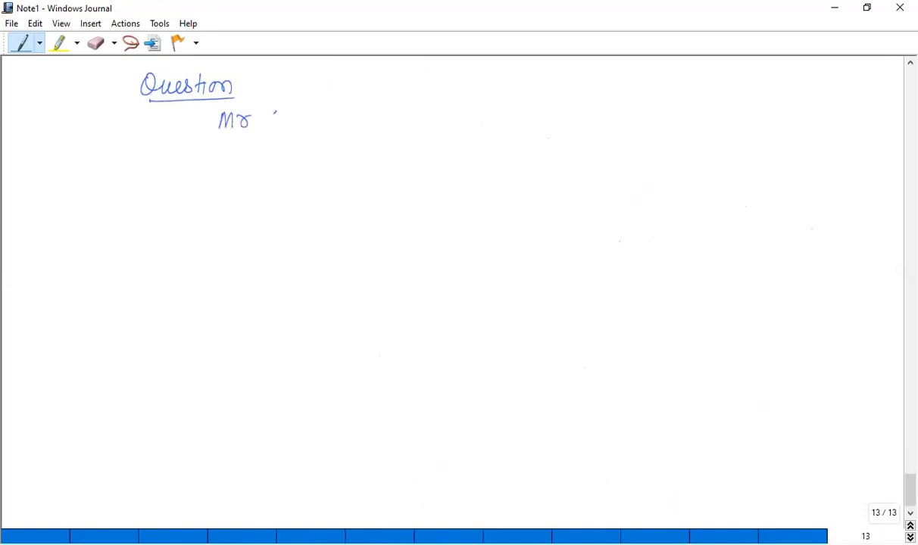
{"action": "left_click_drag", "start_coordinate": [273, 121], "coordinate": [371, 121]}
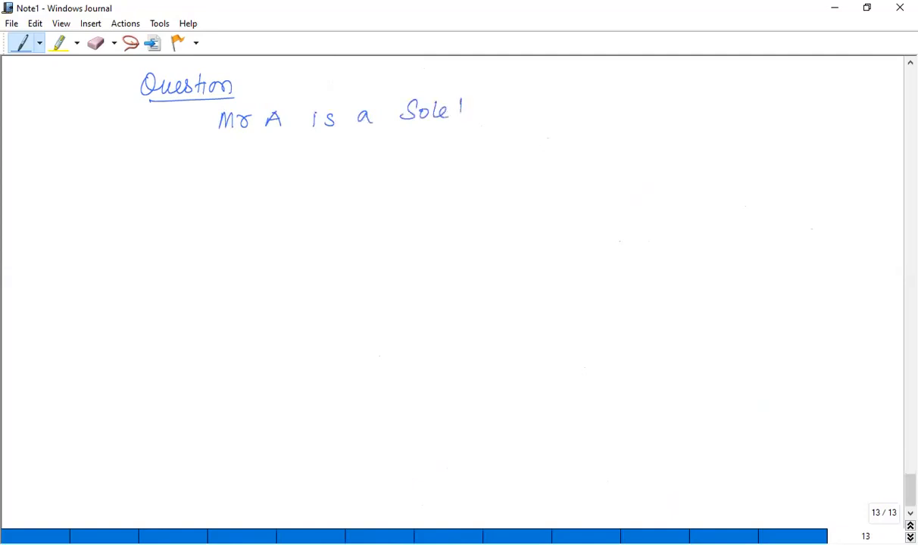
{"action": "left_click_drag", "start_coordinate": [458, 110], "coordinate": [530, 113]}
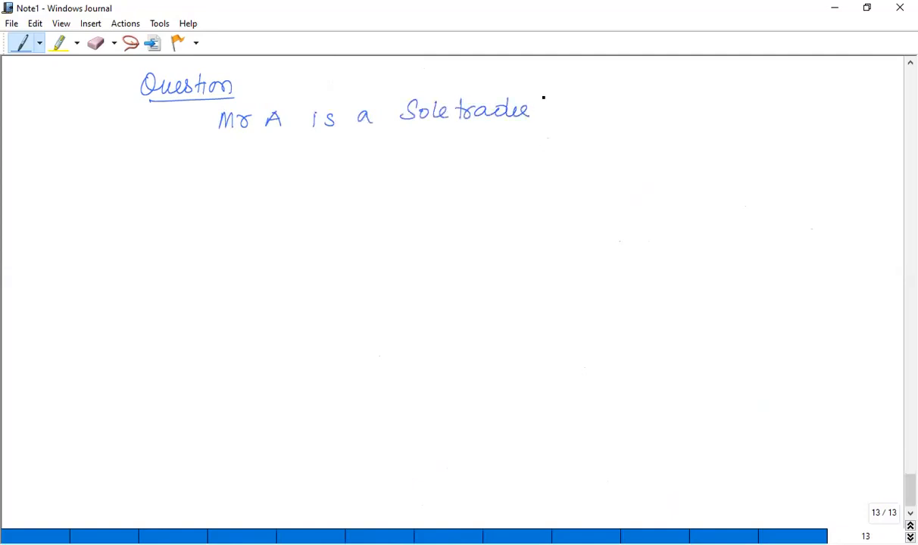
{"action": "left_click_drag", "start_coordinate": [541, 110], "coordinate": [606, 110]}
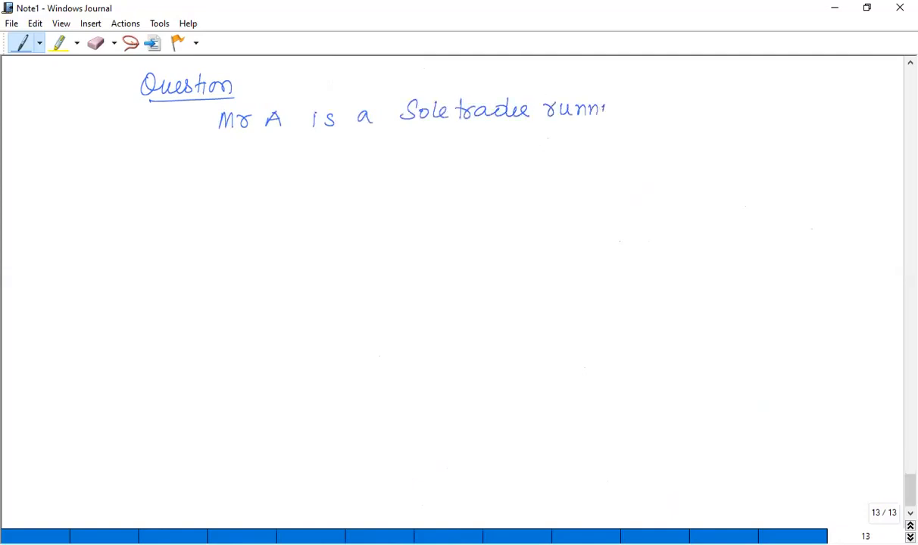
{"action": "left_click_drag", "start_coordinate": [606, 110], "coordinate": [685, 110]}
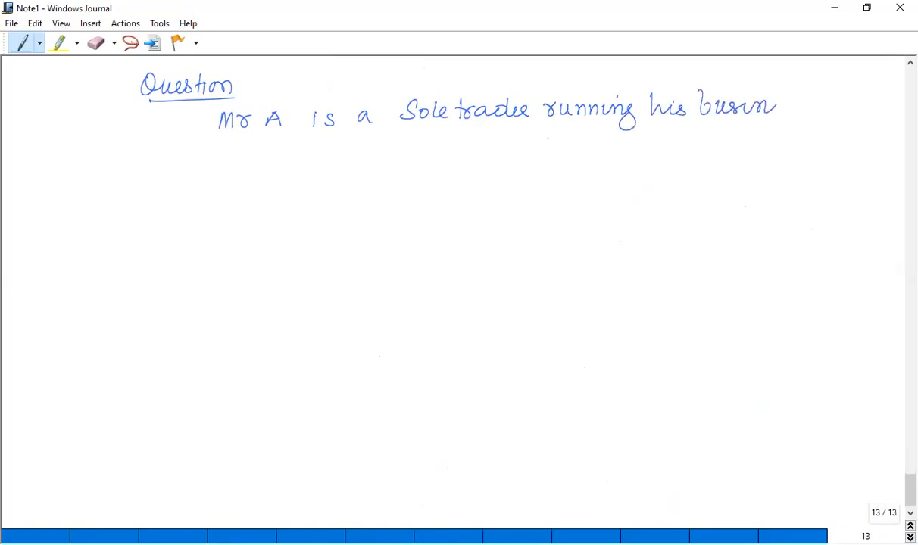
{"action": "left_click_drag", "start_coordinate": [215, 155], "coordinate": [235, 163]}
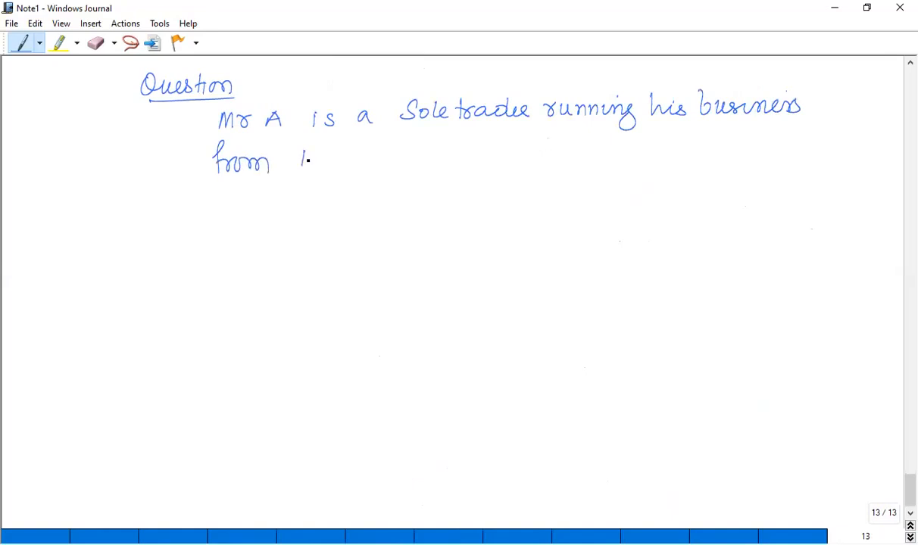
{"action": "left_click_drag", "start_coordinate": [299, 159], "coordinate": [394, 159]}
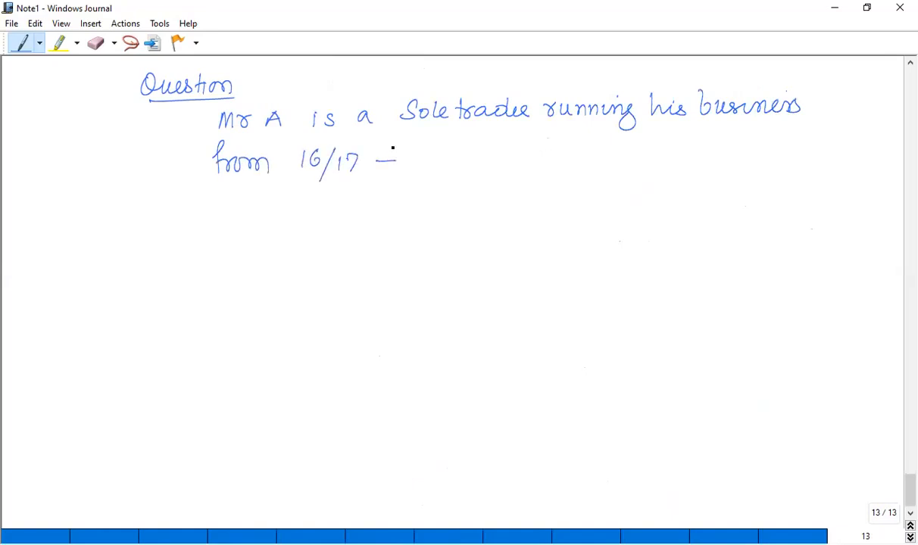
Write 'Tax Adjusted Profit 19/20 £65000'
{"action": "left_click_drag", "start_coordinate": [316, 196], "coordinate": [363, 220]}
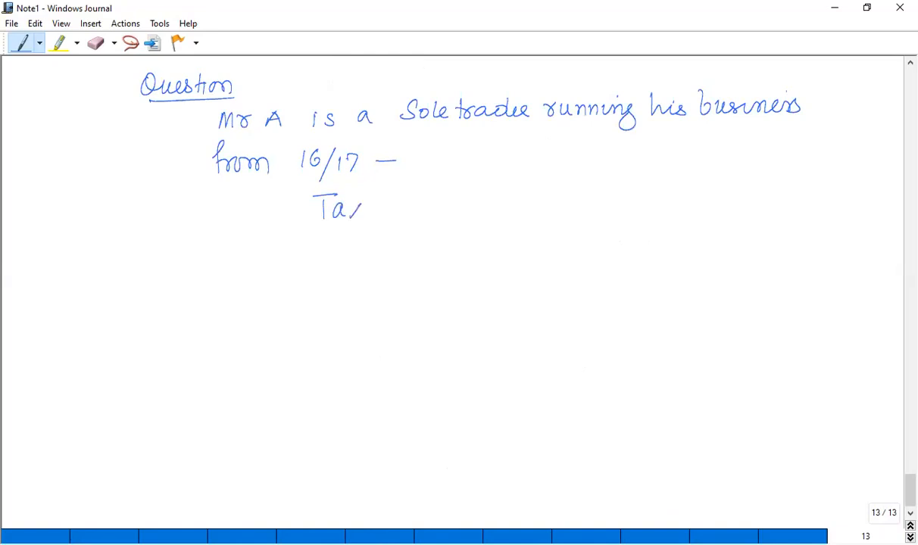
{"action": "left_click_drag", "start_coordinate": [363, 208], "coordinate": [420, 216]}
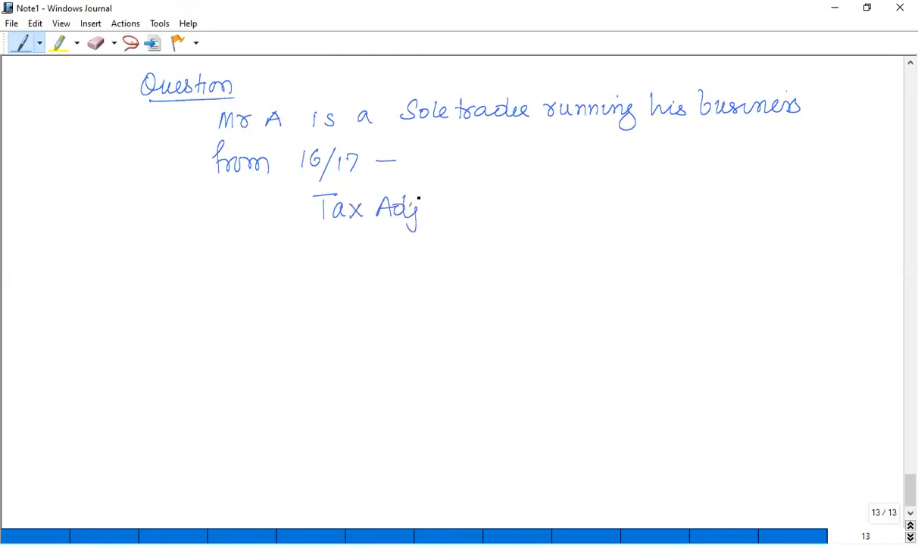
{"action": "left_click_drag", "start_coordinate": [420, 212], "coordinate": [484, 212]}
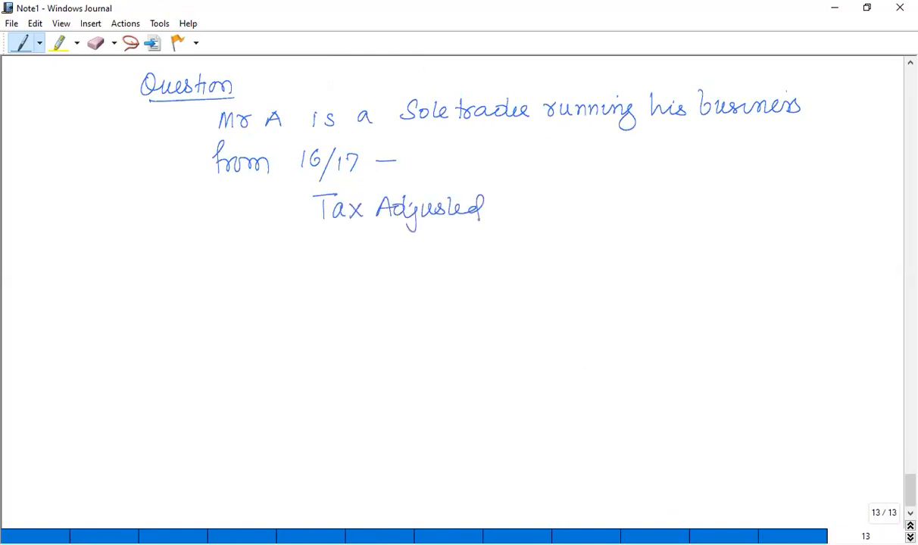
{"action": "left_click_drag", "start_coordinate": [492, 200], "coordinate": [556, 212]}
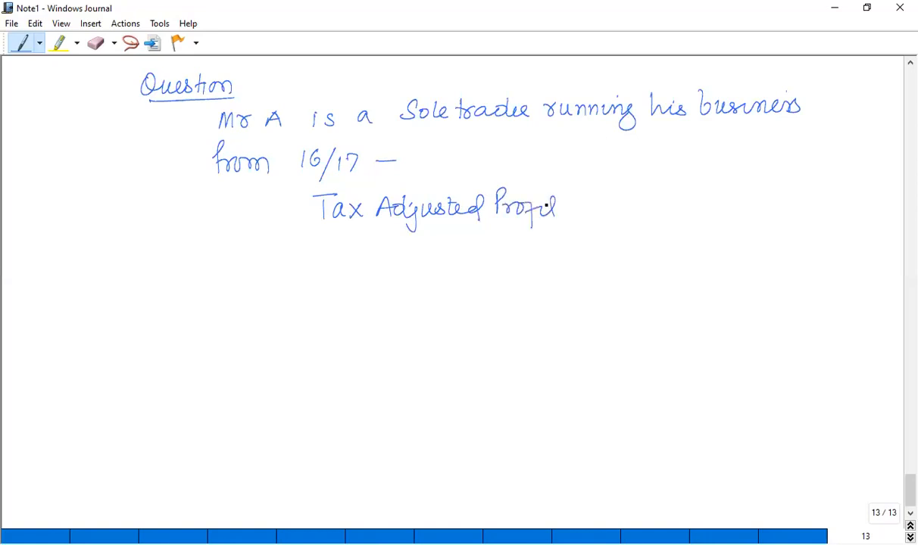
{"action": "left_click_drag", "start_coordinate": [575, 208], "coordinate": [629, 215]}
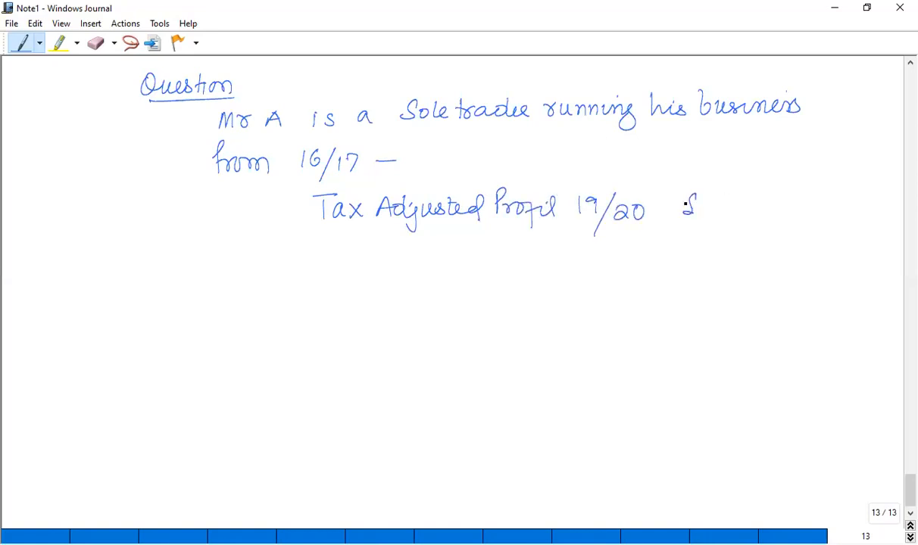
{"action": "left_click_drag", "start_coordinate": [704, 204], "coordinate": [723, 216]}
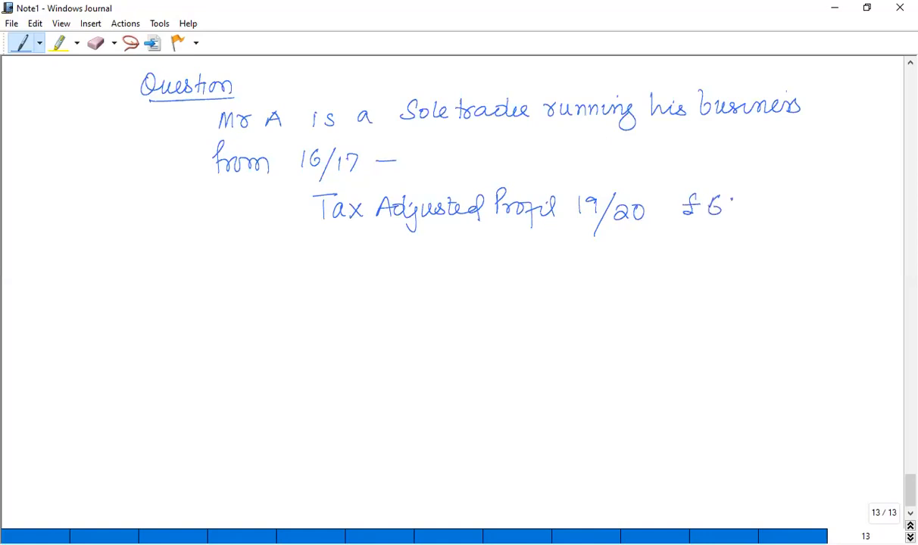
{"action": "left_click_drag", "start_coordinate": [723, 209], "coordinate": [795, 208]}
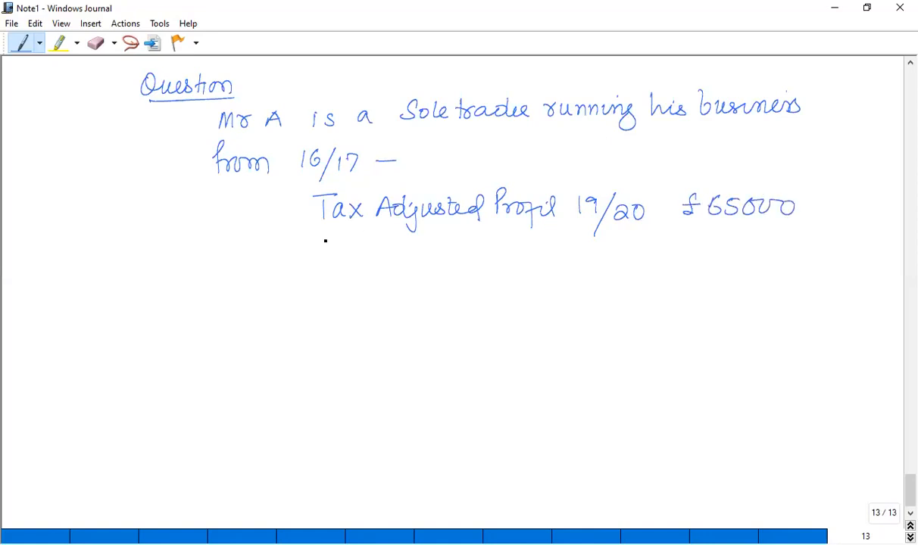
Write 'Trading Loss (b/f)' with 15000 as the loss amount
{"action": "left_click_drag", "start_coordinate": [333, 257], "coordinate": [393, 261]}
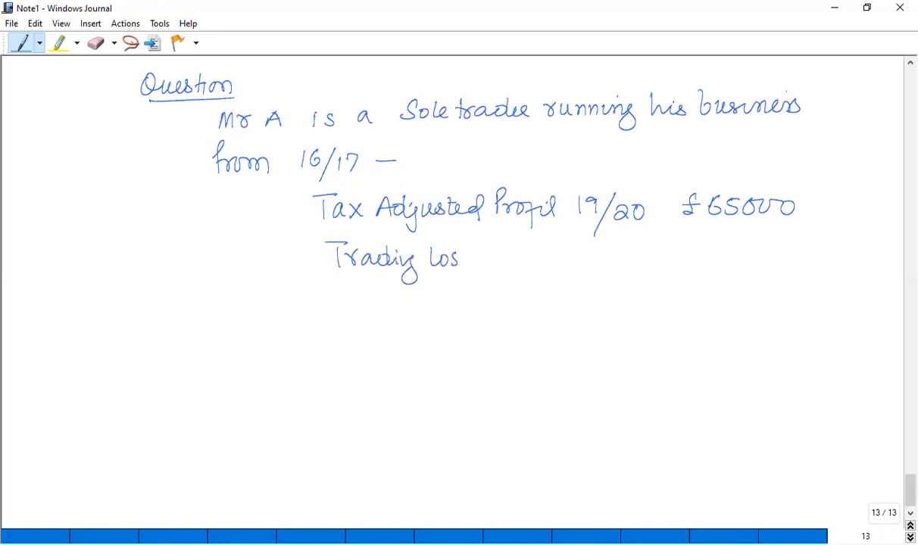
{"action": "left_click_drag", "start_coordinate": [458, 261], "coordinate": [546, 262]}
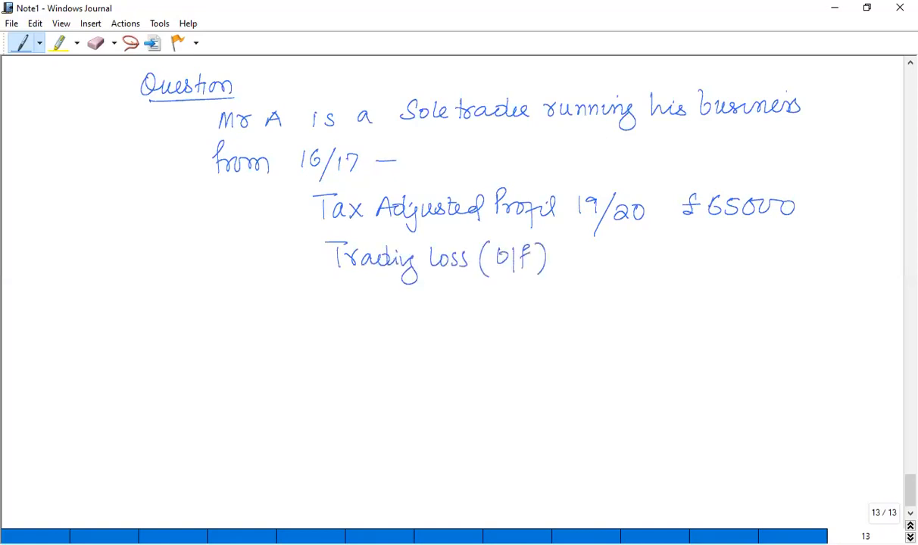
{"action": "left_click_drag", "start_coordinate": [710, 242], "coordinate": [710, 268]}
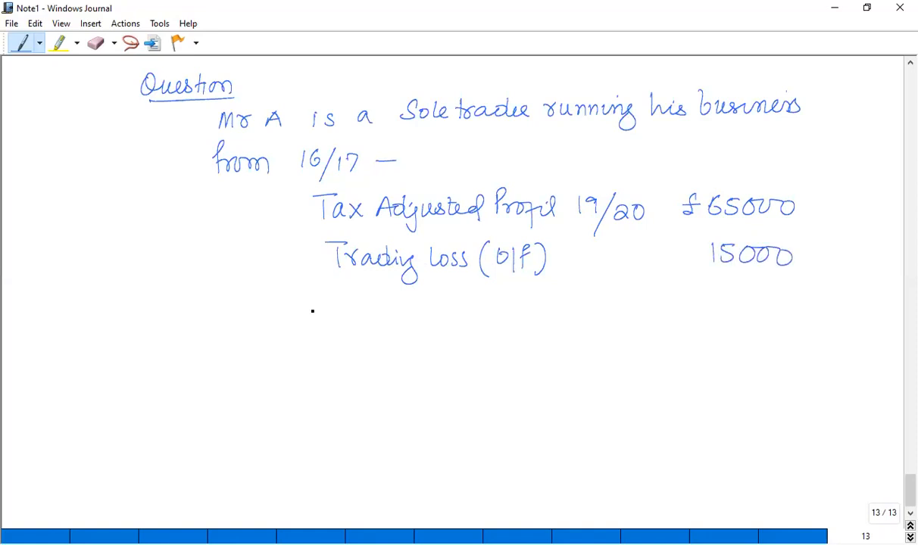
Write 'Calculate Both Class 2 & Class 4 NIC.' and profit 65000 − 15000 = 50000
{"action": "left_click_drag", "start_coordinate": [277, 326], "coordinate": [348, 325]}
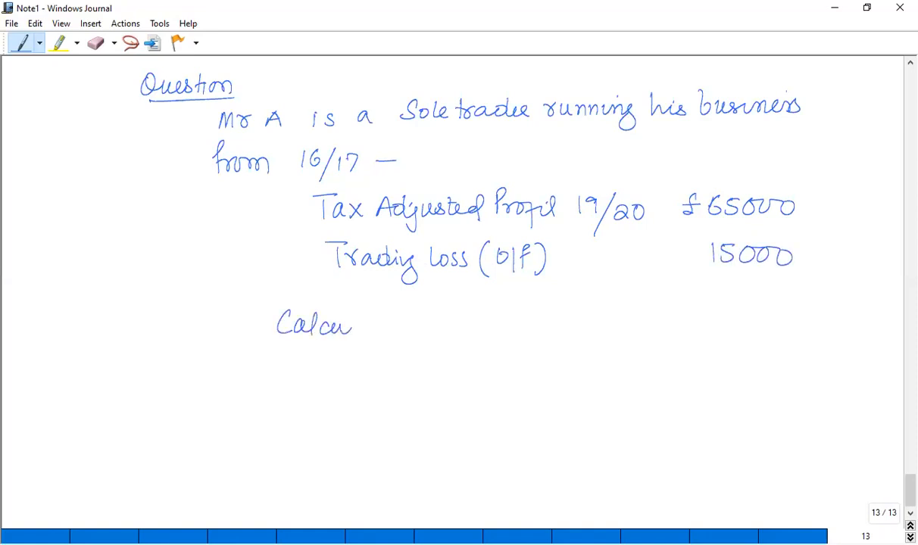
{"action": "left_click_drag", "start_coordinate": [348, 326], "coordinate": [424, 326]}
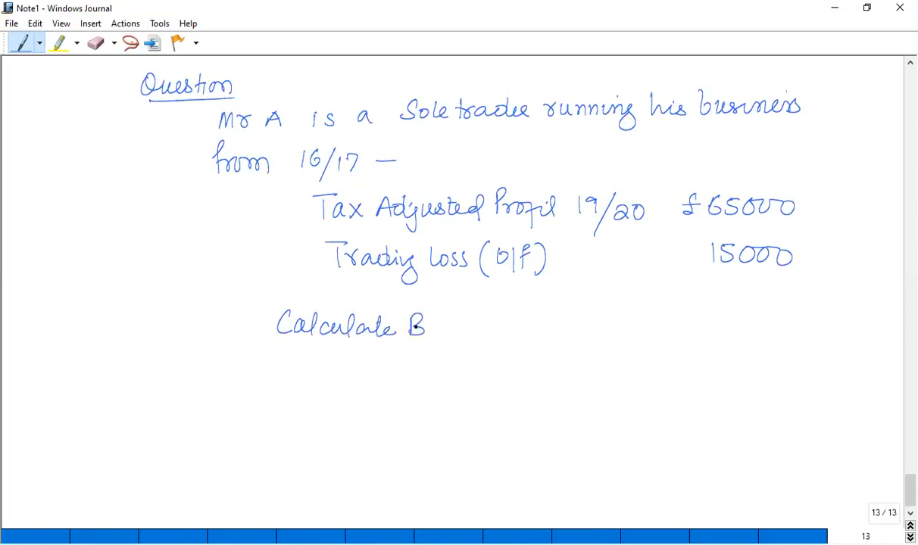
{"action": "left_click_drag", "start_coordinate": [431, 325], "coordinate": [530, 326]}
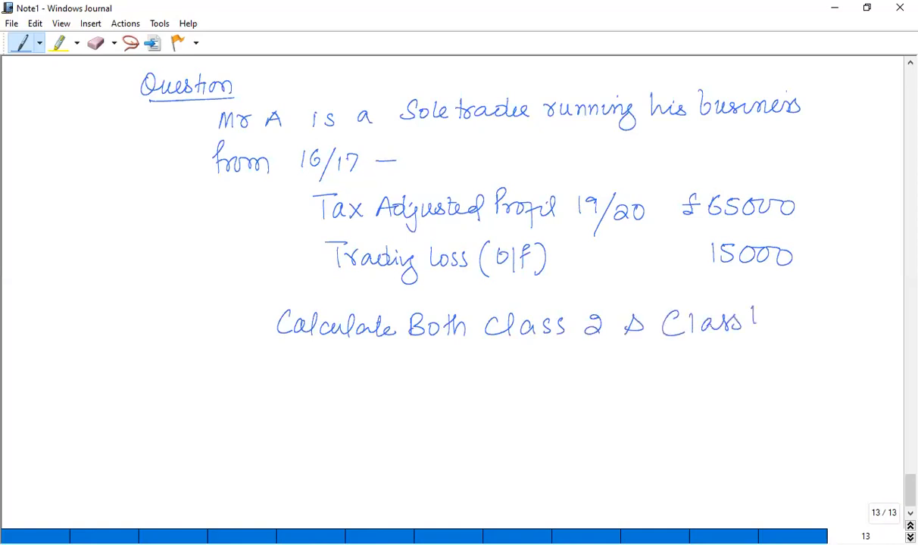
{"action": "left_click_drag", "start_coordinate": [757, 318], "coordinate": [848, 318]}
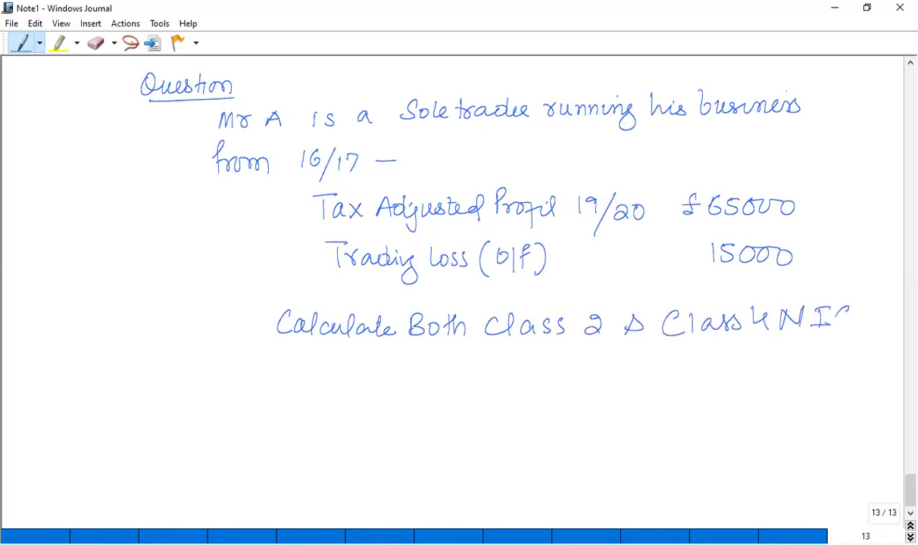
{"action": "left_click_drag", "start_coordinate": [840, 311], "coordinate": [863, 321]}
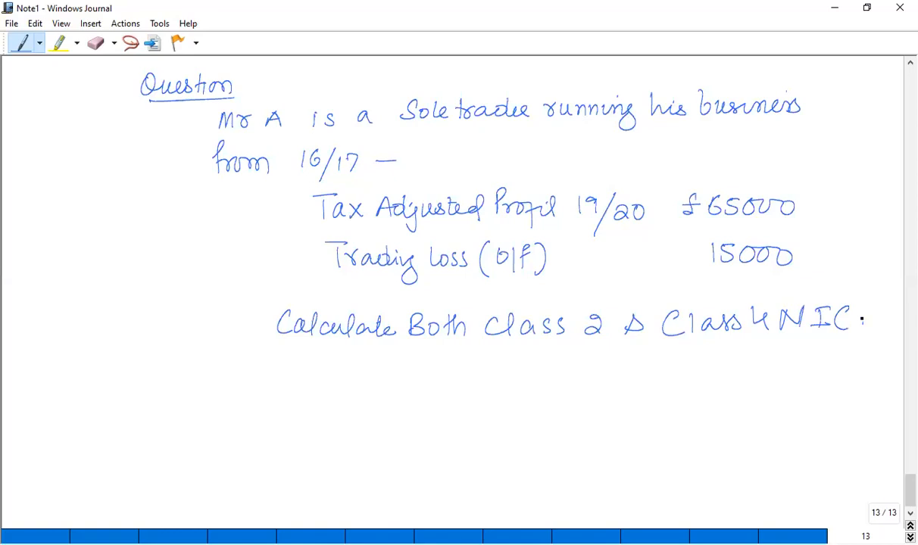
{"action": "left_click_drag", "start_coordinate": [280, 371], "coordinate": [307, 386]}
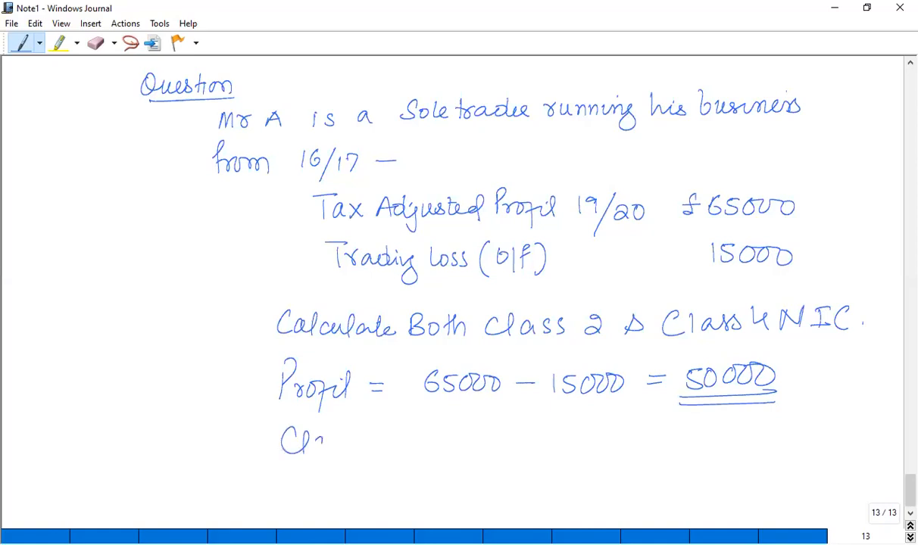
Write 'Class 2 = £156' and double-underline the £156 answer
{"action": "type", "text": "Class 2 ="}
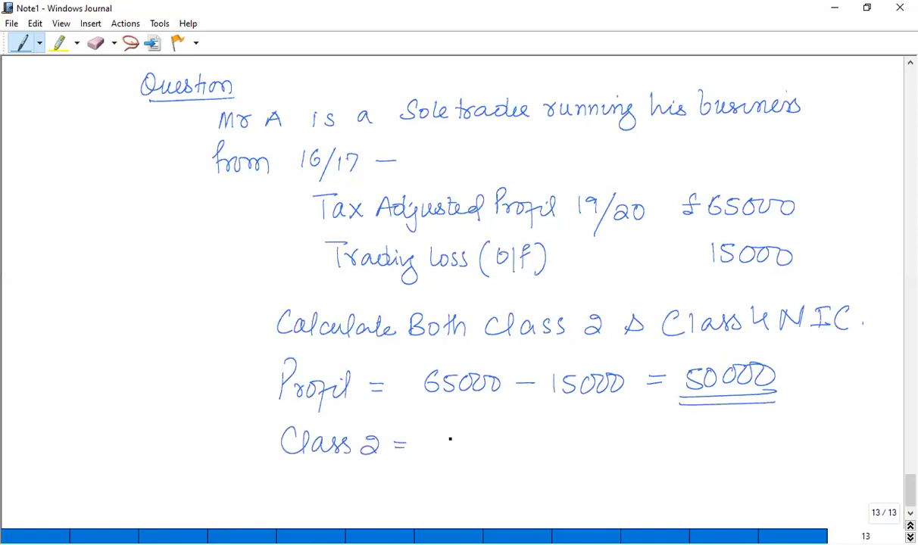
{"action": "left_click_drag", "start_coordinate": [447, 443], "coordinate": [530, 442]}
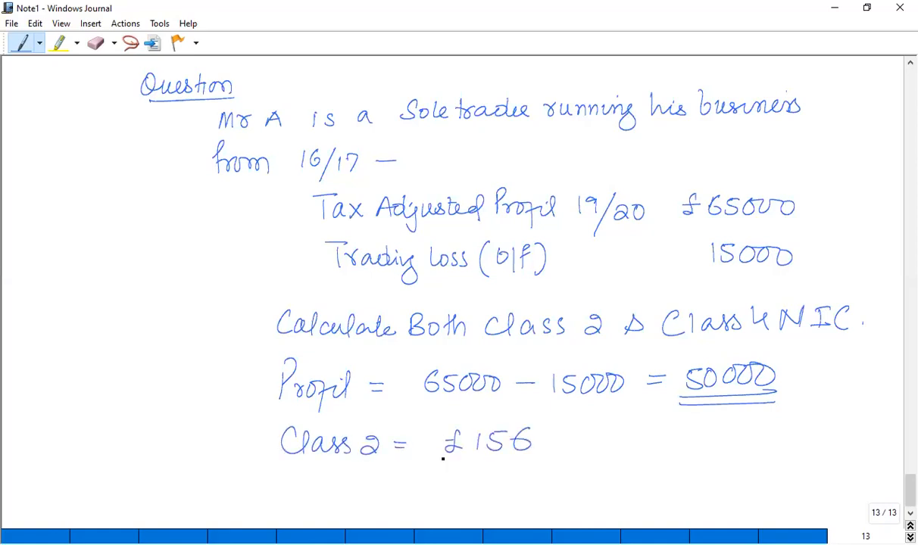
{"action": "left_click_drag", "start_coordinate": [439, 466], "coordinate": [542, 466]}
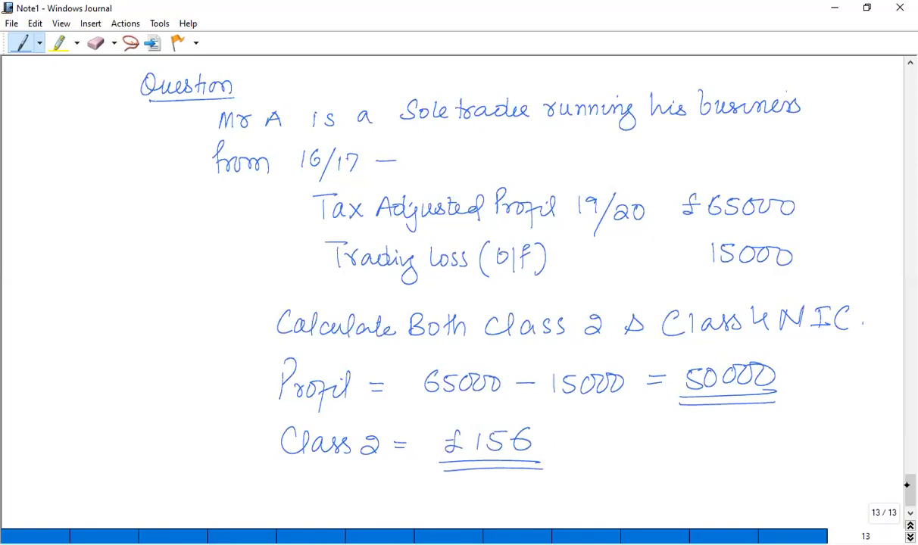
On a new page, write Class 4: (50000 − 8632) × 9% = 3723 and double-underline 3723
{"action": "scroll", "scroll_direction": "down", "scroll_amount": 3}
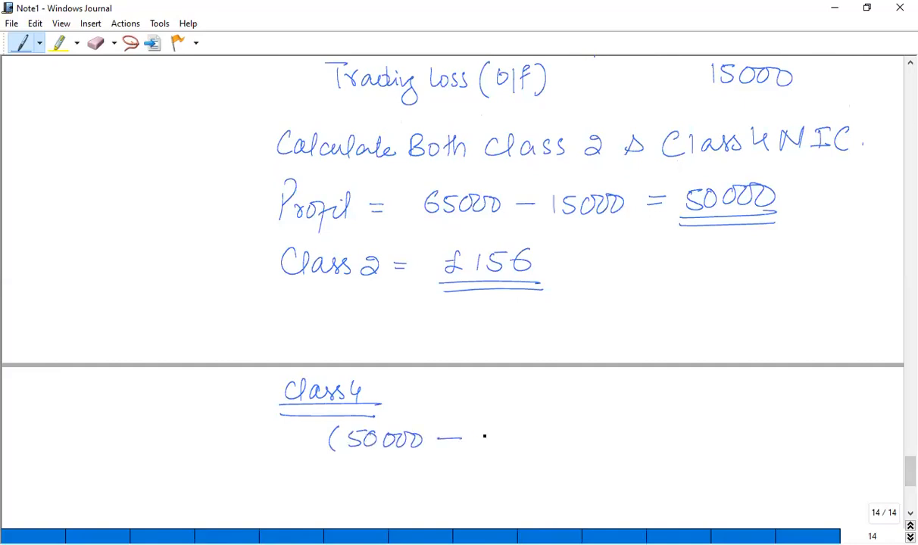
{"action": "left_click_drag", "start_coordinate": [477, 435], "coordinate": [515, 435]}
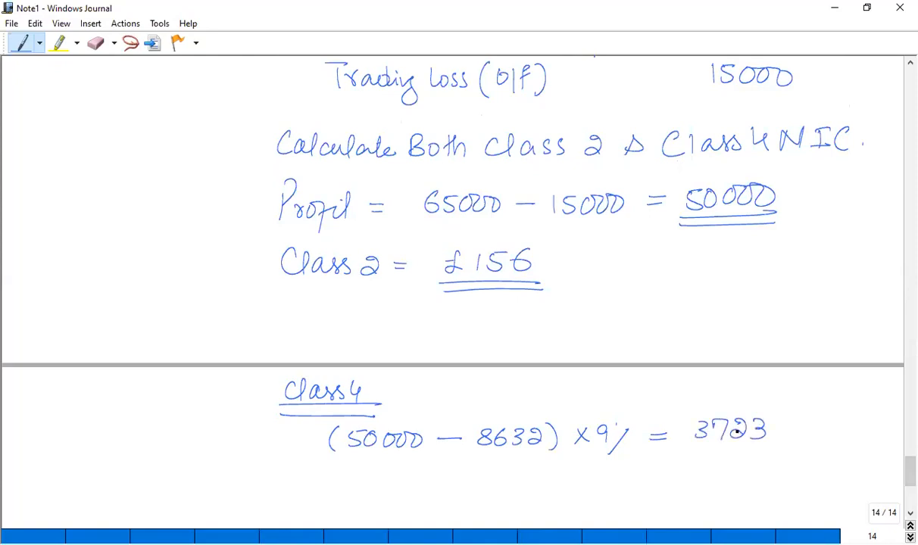
{"action": "left_click_drag", "start_coordinate": [689, 460], "coordinate": [780, 461]}
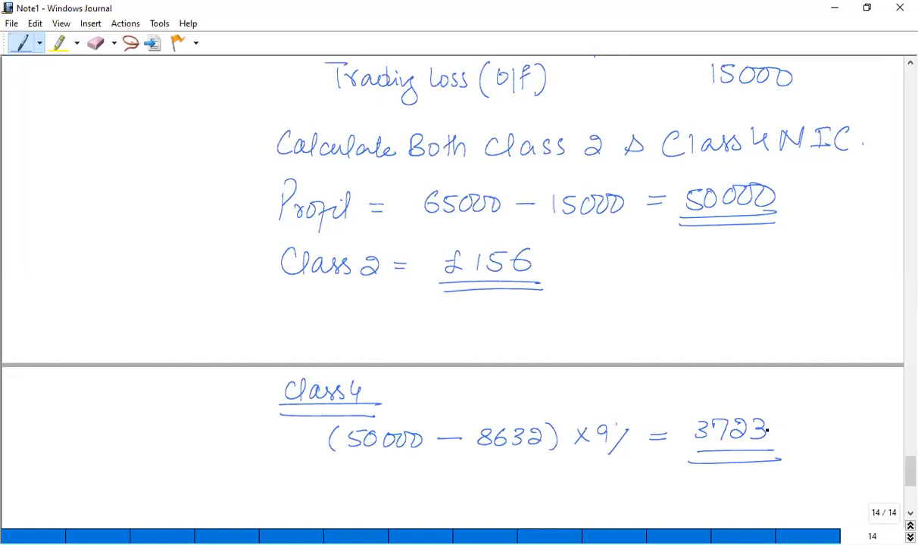
{"action": "scroll", "scroll_direction": "down", "scroll_amount": 3}
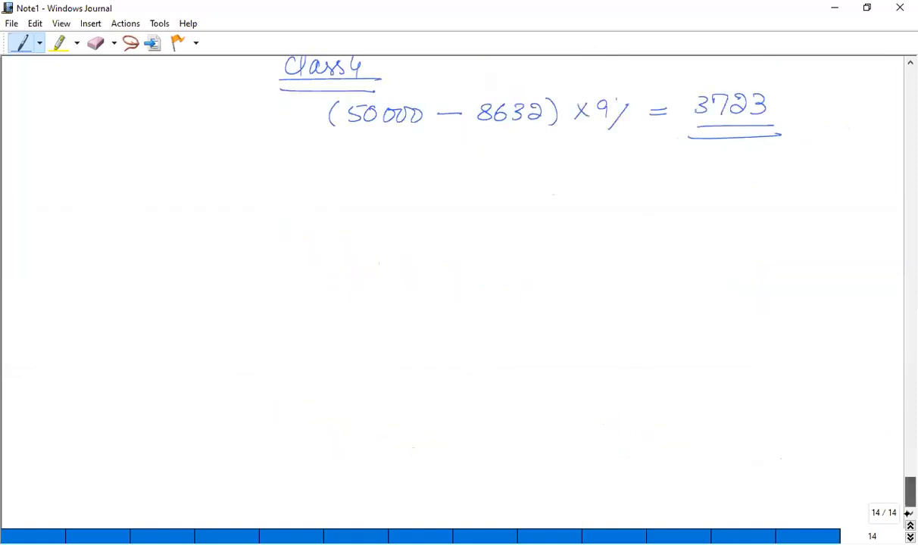